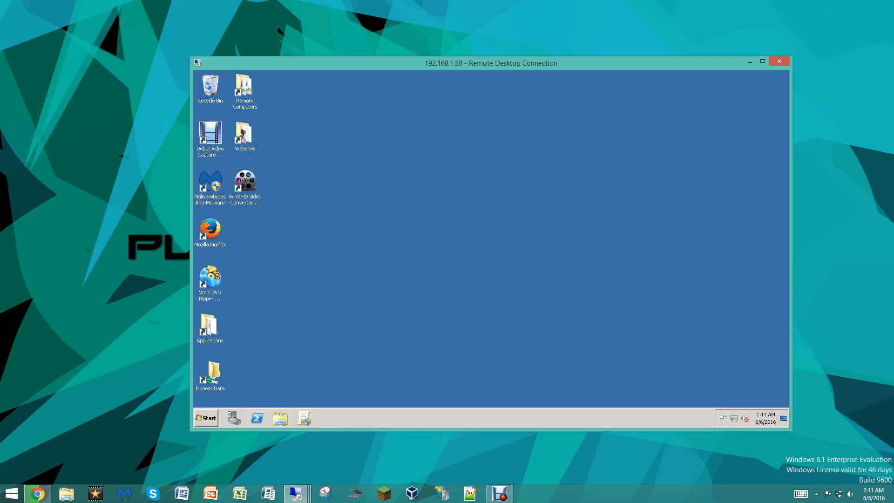
Step: Launch Server Manager on the remote server and show its Roles list
{"action": "left_click", "coordinate": [205, 418]}
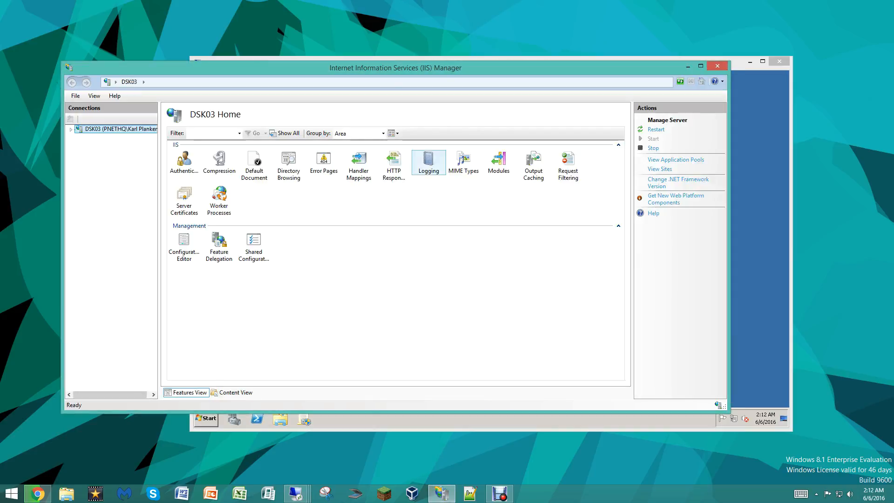
{"action": "left_click", "coordinate": [717, 65]}
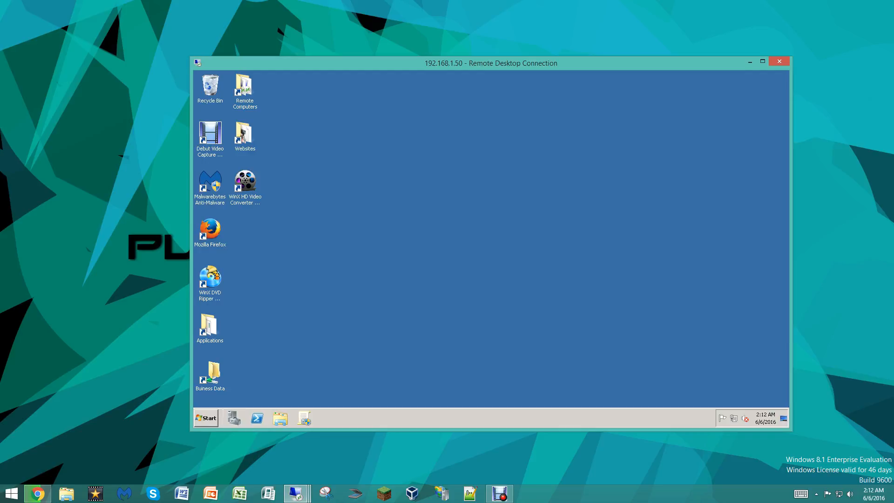
{"action": "left_click", "coordinate": [205, 418]}
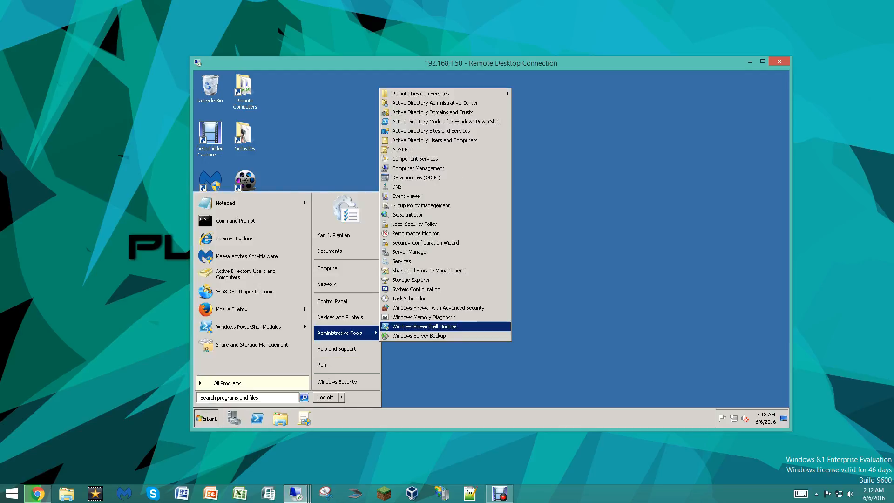
{"action": "mouse_move", "coordinate": [421, 205]}
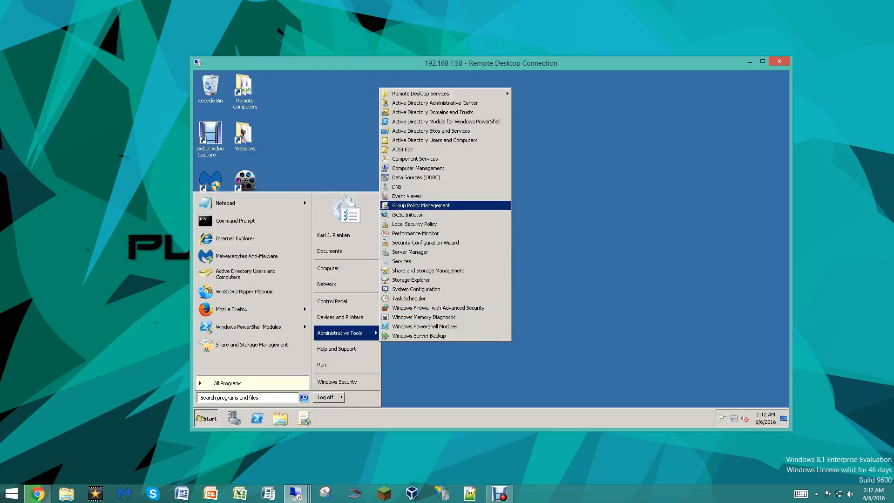
{"action": "mouse_move", "coordinate": [411, 280]}
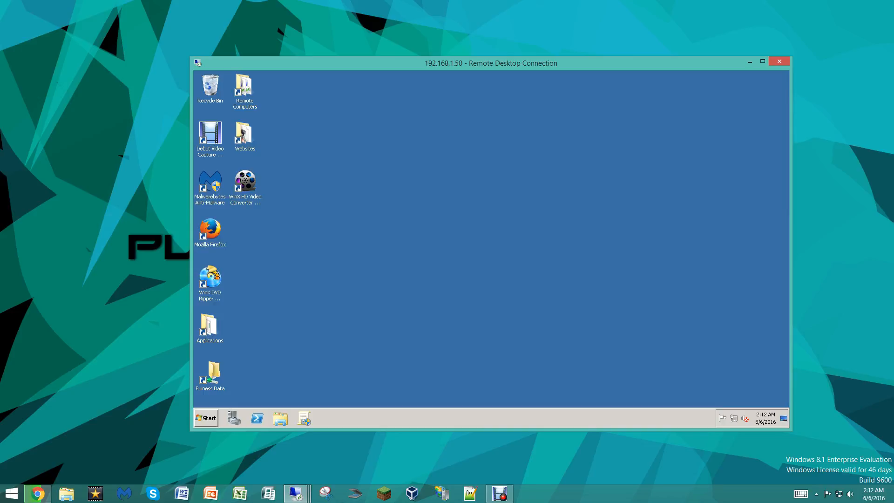
{"action": "left_click", "coordinate": [234, 418]}
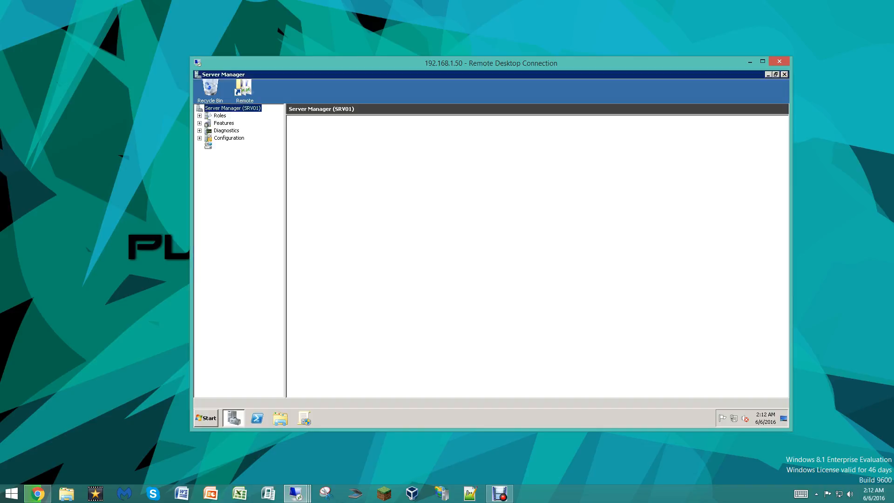
{"action": "left_click", "coordinate": [220, 115]}
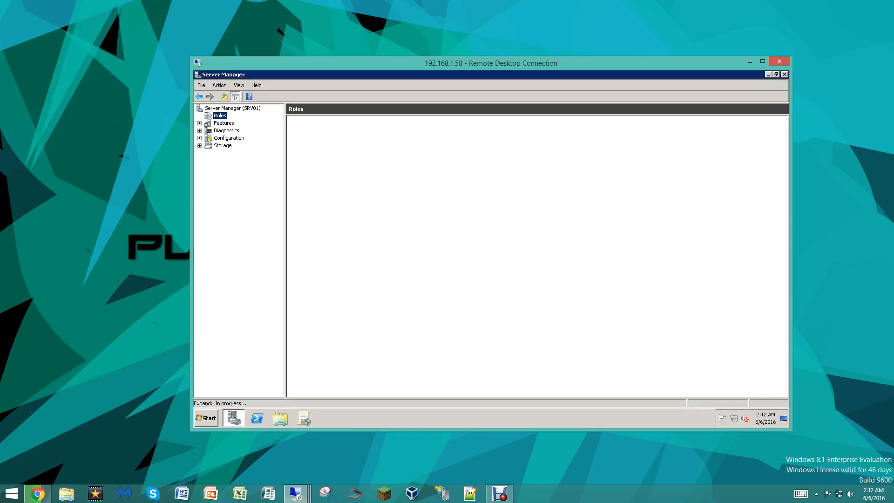
{"action": "left_click", "coordinate": [219, 115]}
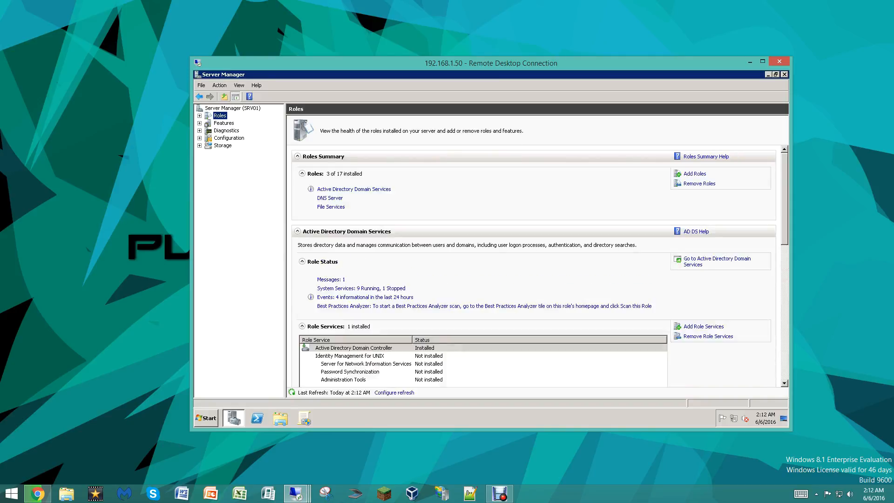
Step: Start the Add Roles Wizard, skip the intro in future, and select the Web Server (IIS) role
{"action": "left_click", "coordinate": [694, 173]}
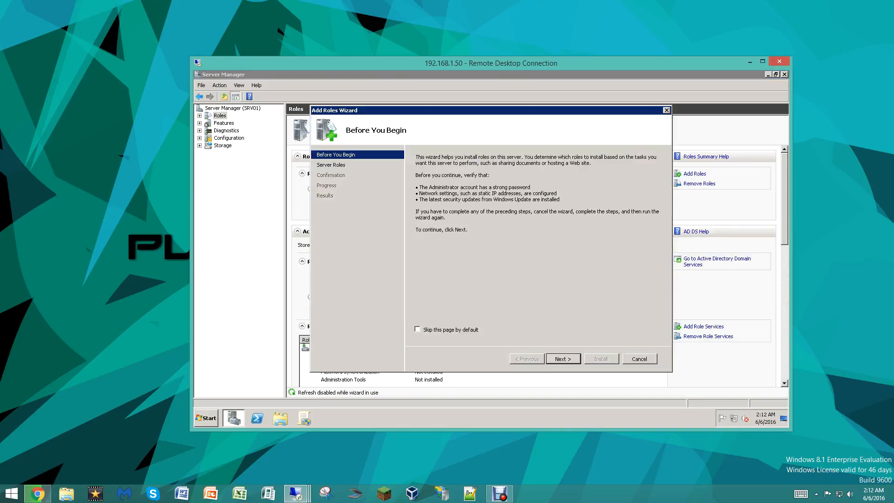
{"action": "left_click", "coordinate": [417, 329]}
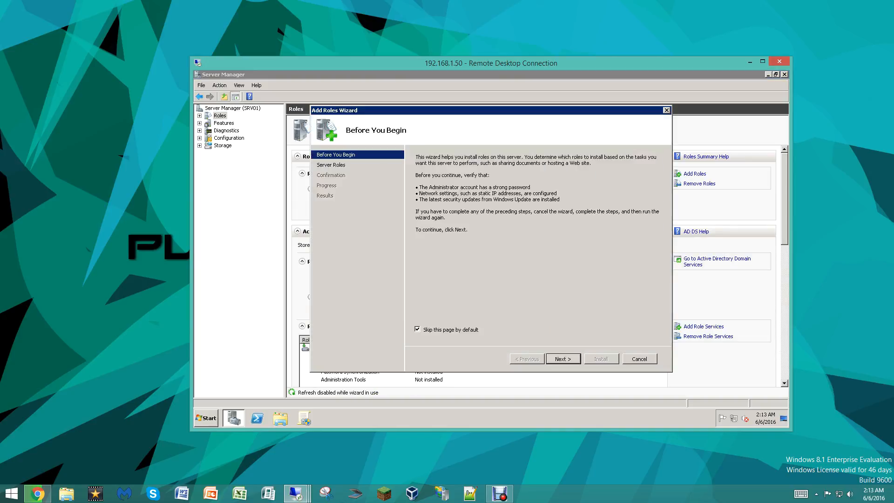
{"action": "left_click", "coordinate": [563, 359]}
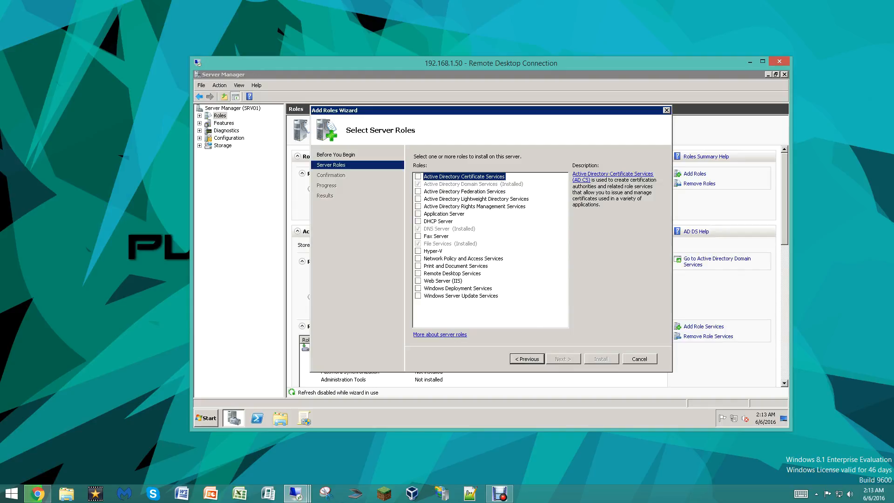
{"action": "left_click", "coordinate": [442, 281]}
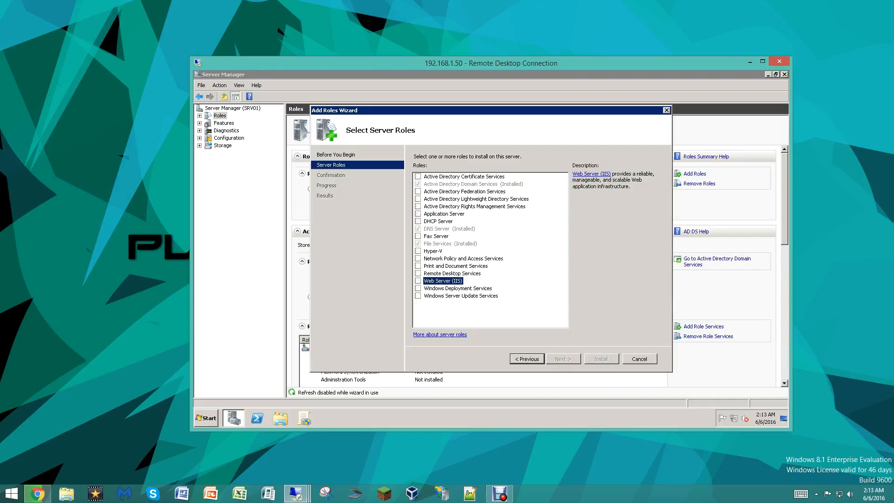
{"action": "left_click", "coordinate": [562, 358]}
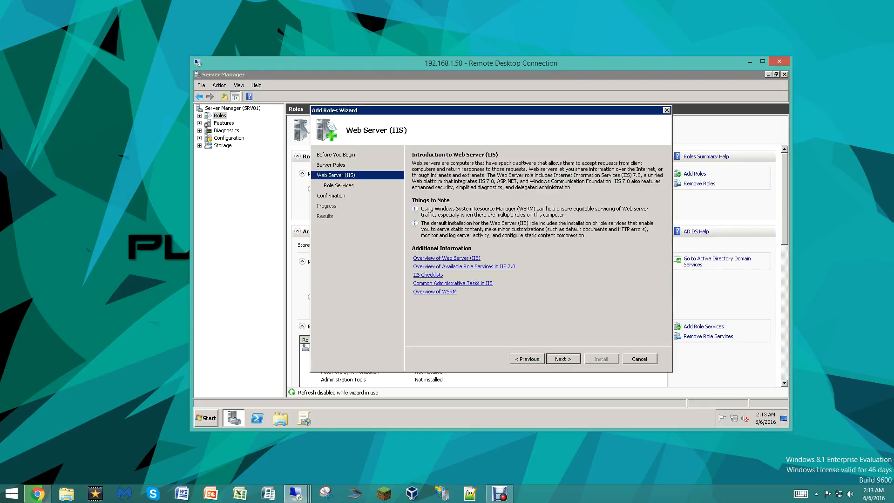
{"action": "left_click", "coordinate": [562, 358]}
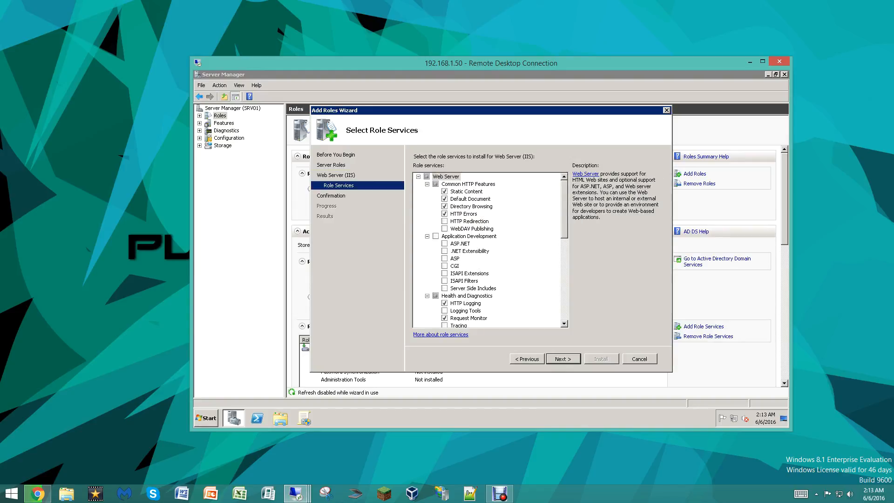
Step: Include the HTTP Redirection role service and continue to the Confirmation page
{"action": "left_click", "coordinate": [444, 221]}
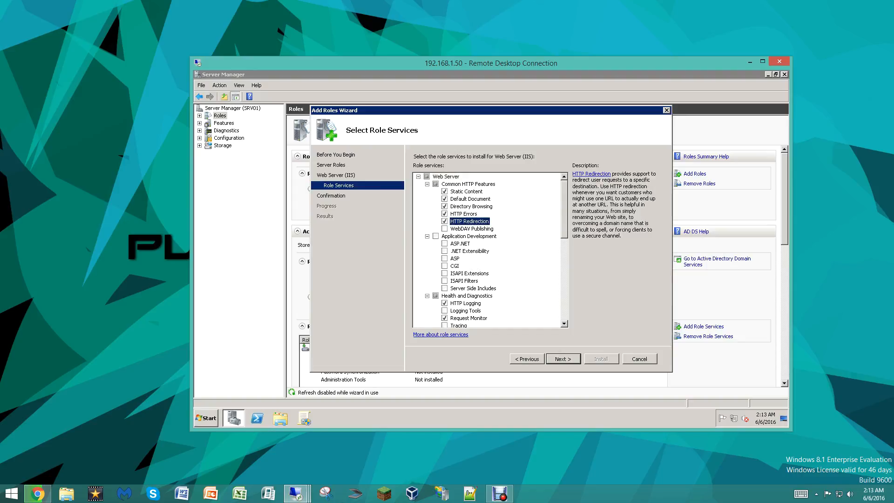
{"action": "scroll", "scroll_direction": "down", "scroll_amount": 3}
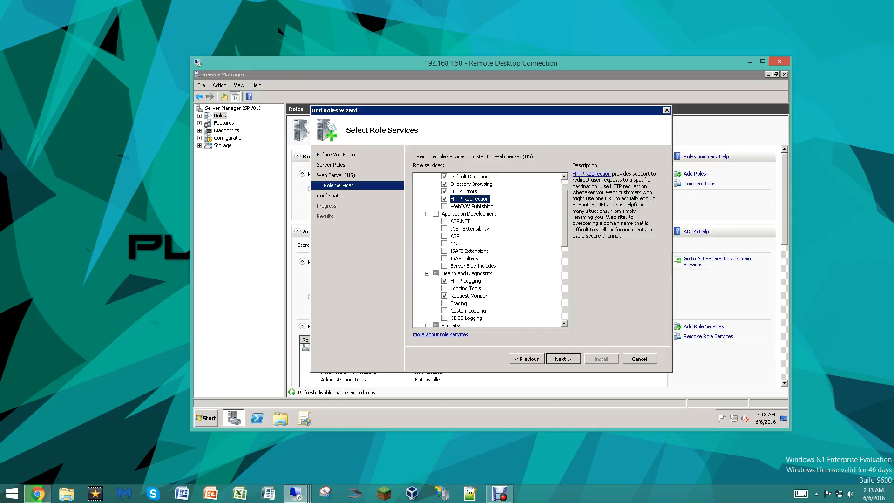
{"action": "scroll", "scroll_direction": "down", "scroll_amount": 3}
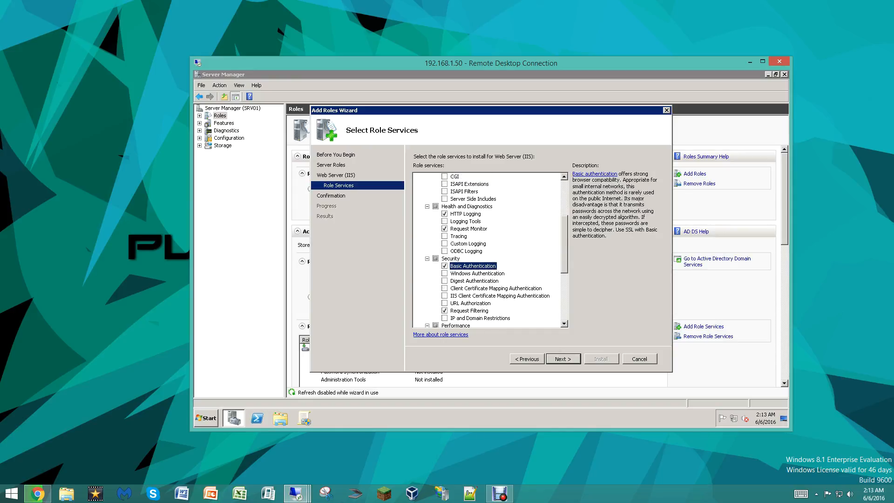
{"action": "scroll", "scroll_direction": "down", "scroll_amount": 3}
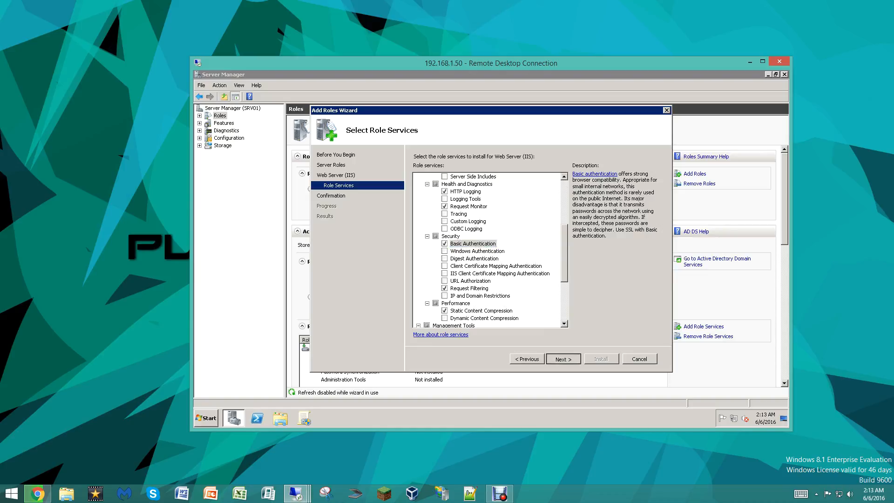
{"action": "left_click", "coordinate": [563, 359]}
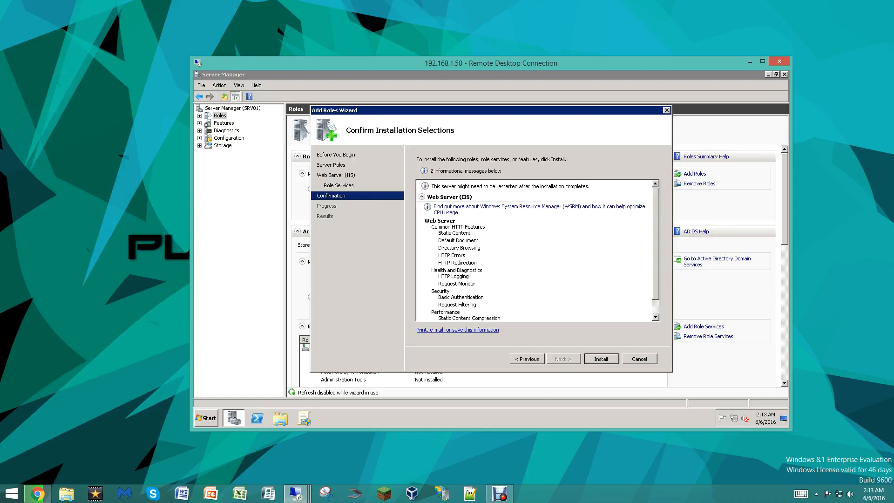
Step: Begin installing the Web Server (IIS) role and bring up the Windows features list from Programs and Features
{"action": "left_click", "coordinate": [601, 358]}
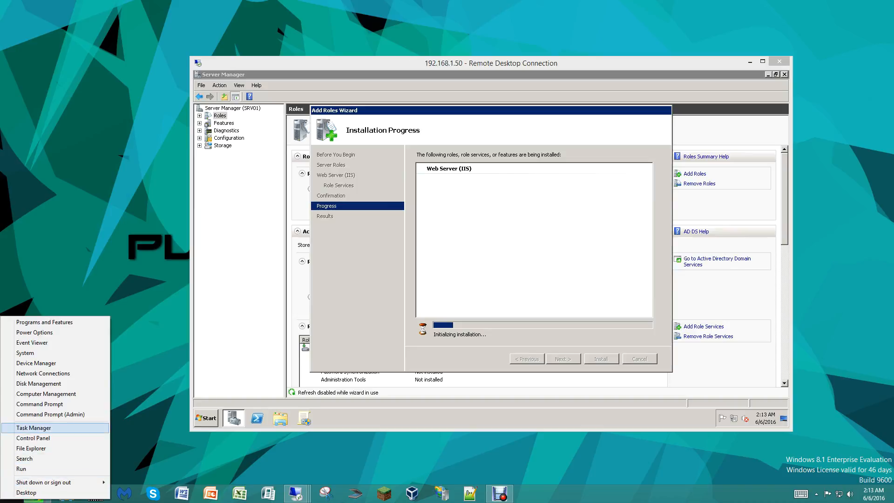
{"action": "mouse_move", "coordinate": [41, 482]}
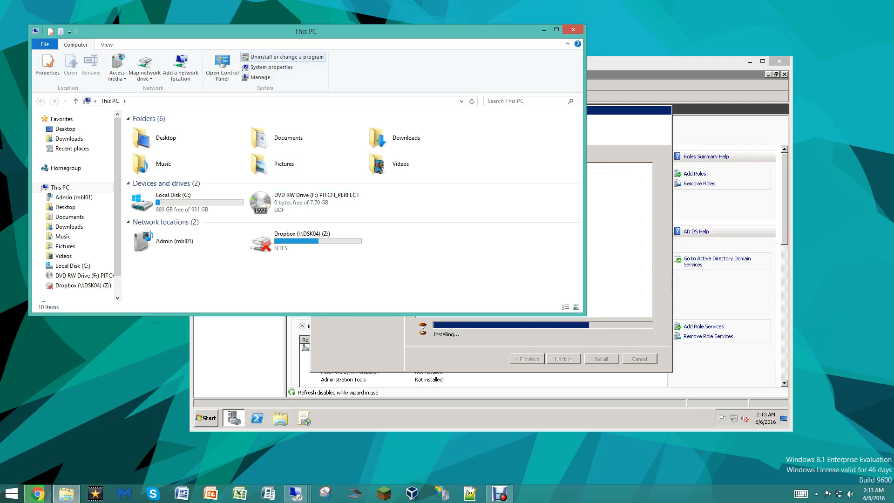
{"action": "left_click", "coordinate": [285, 56]}
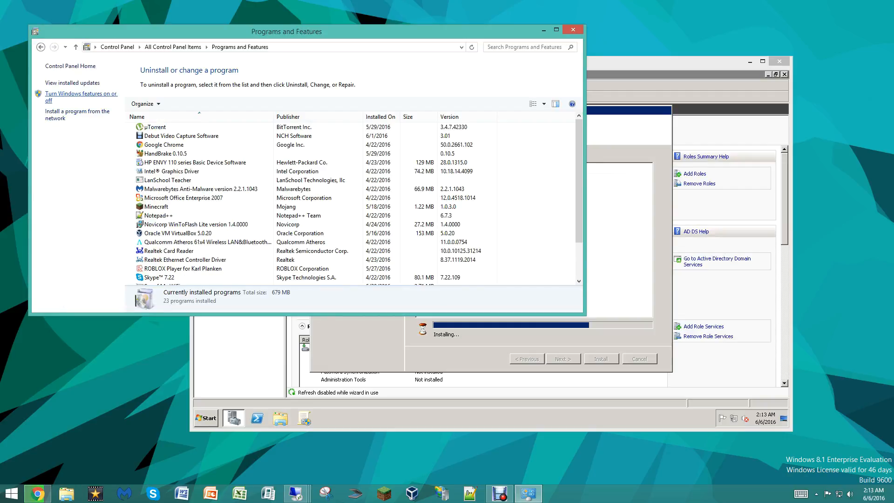
{"action": "left_click", "coordinate": [81, 97]}
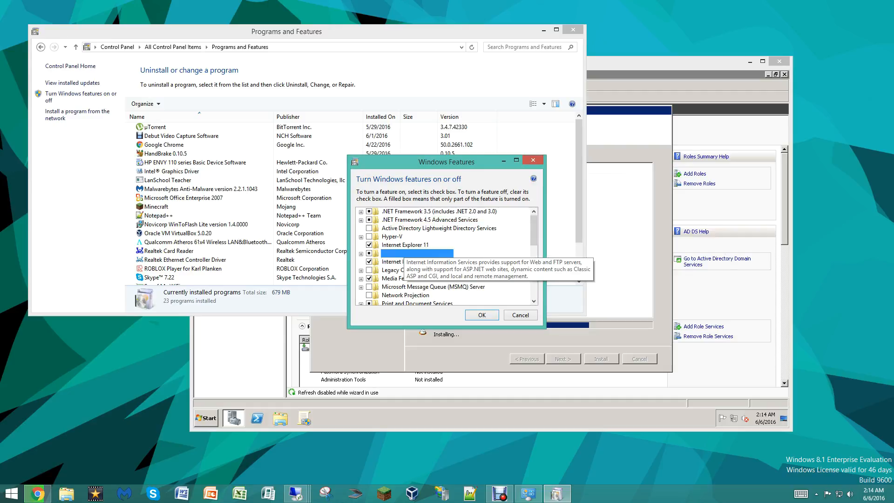
Step: Expand Internet Information Services in Windows Features to review its sub-features
{"action": "left_click", "coordinate": [417, 253]}
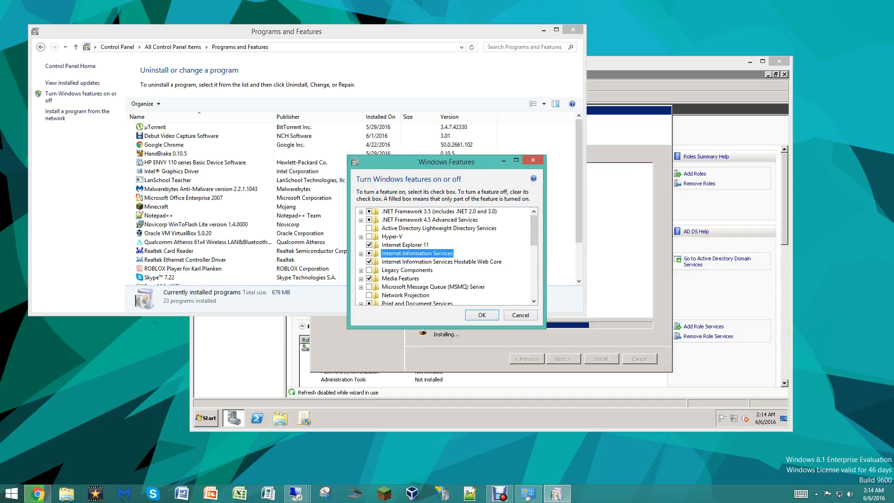
{"action": "left_click", "coordinate": [360, 254]}
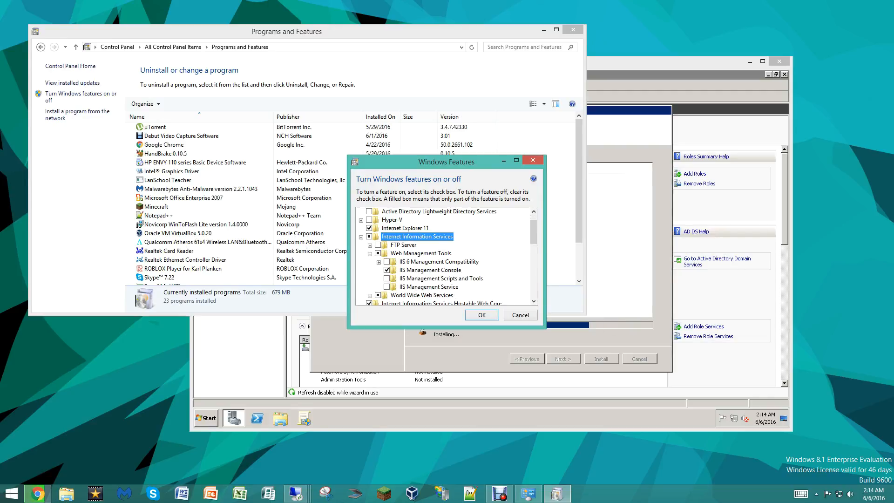
{"action": "scroll", "scroll_direction": "down", "scroll_amount": 3}
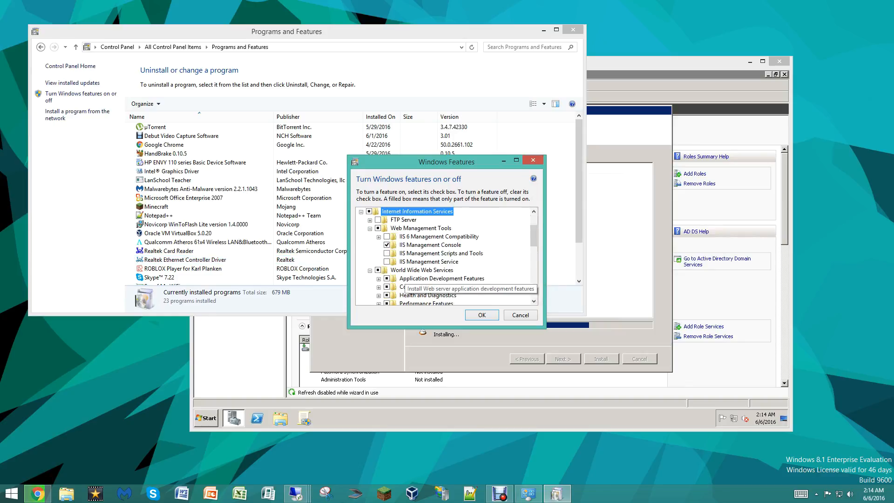
{"action": "scroll", "scroll_direction": "down", "scroll_amount": 3}
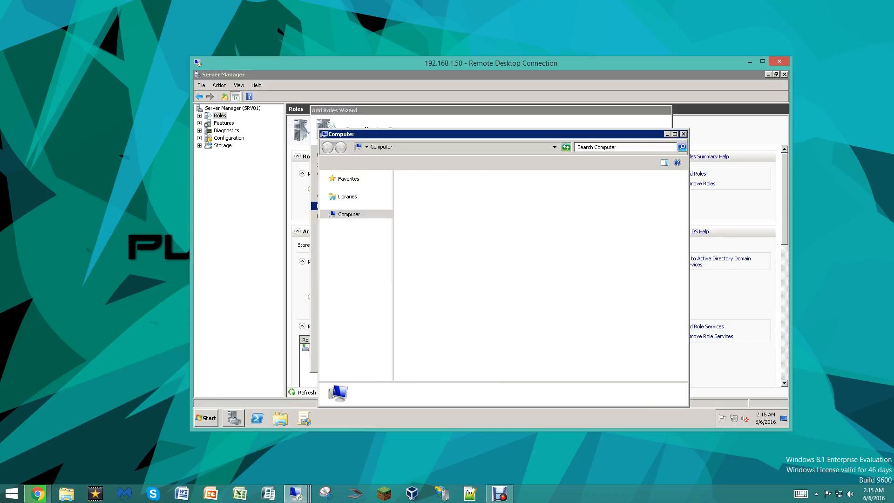
Step: Run the npp.6.7.3 installer from the server's Application Data folder, allowing changes and keeping English
{"action": "left_click", "coordinate": [349, 214]}
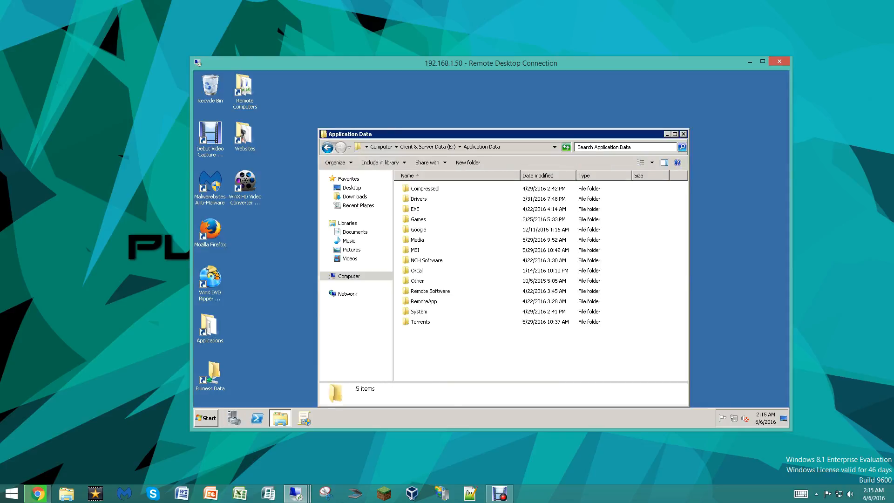
{"action": "left_click", "coordinate": [419, 312]}
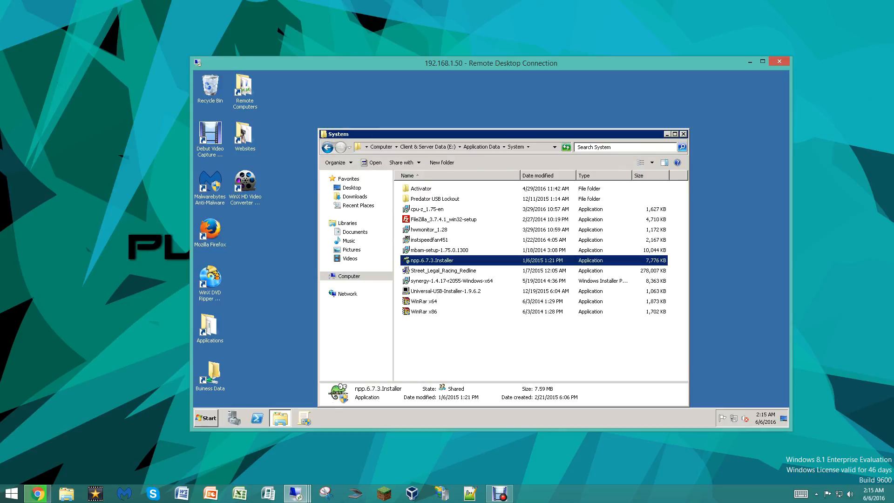
{"action": "double_click", "coordinate": [431, 260]}
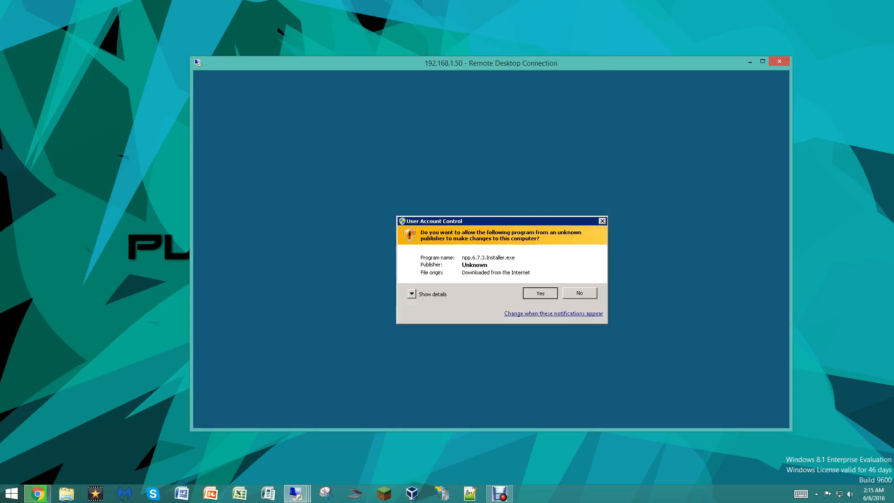
{"action": "left_click", "coordinate": [540, 293]}
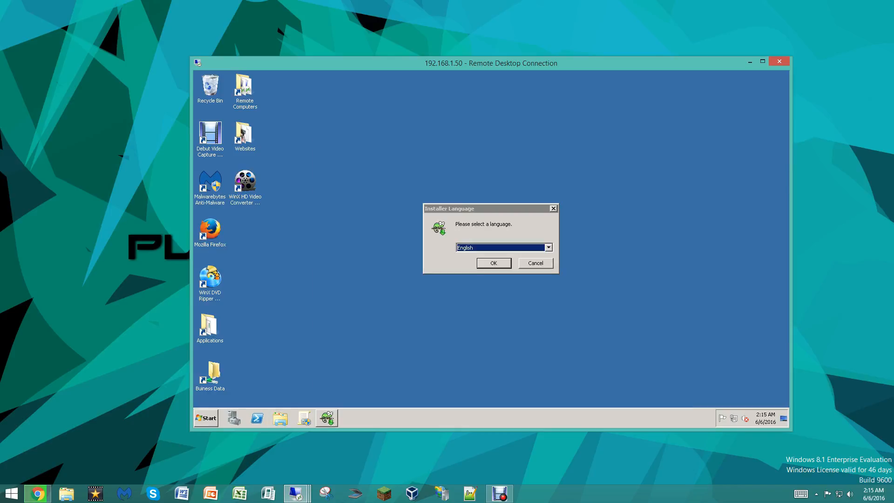
{"action": "left_click", "coordinate": [493, 262]}
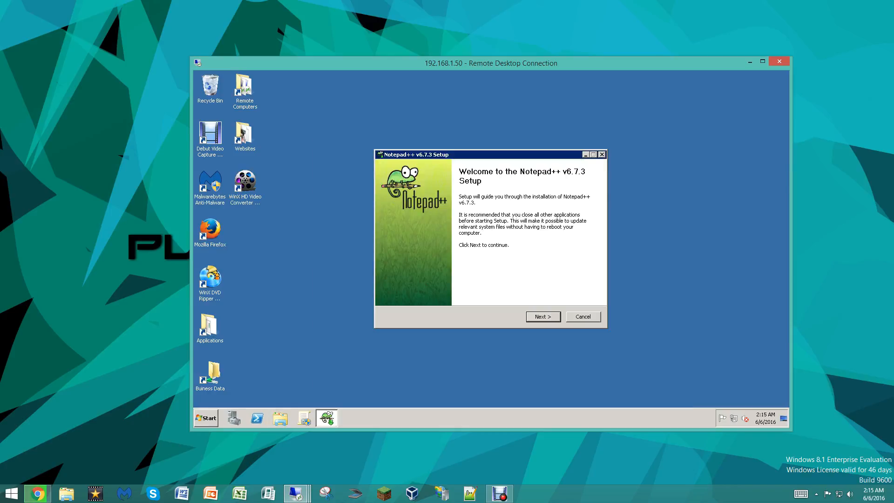
Step: Install Notepad++ 6.7.3 with the default folder and components, then finish setup
{"action": "left_click", "coordinate": [543, 316]}
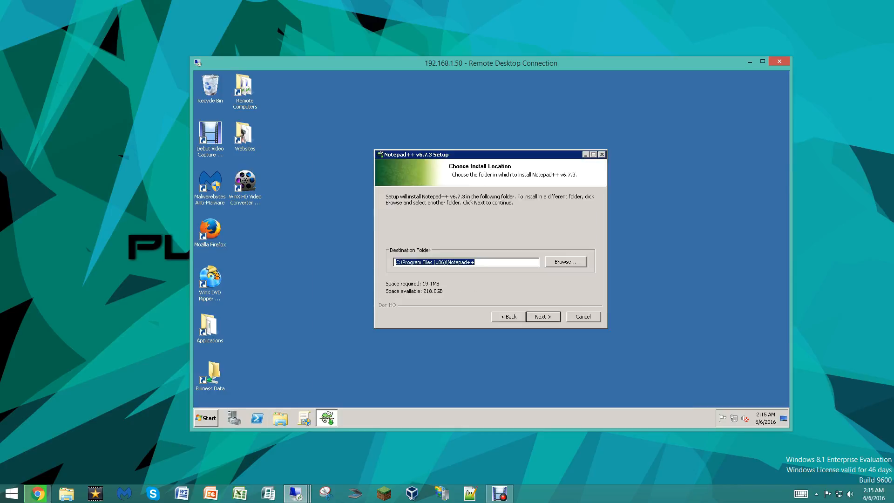
{"action": "left_click", "coordinate": [543, 316]}
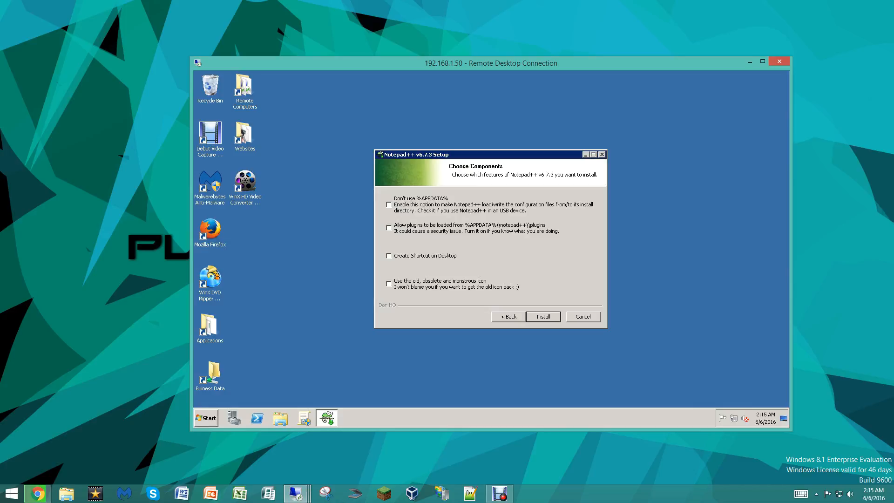
{"action": "left_click", "coordinate": [543, 317]}
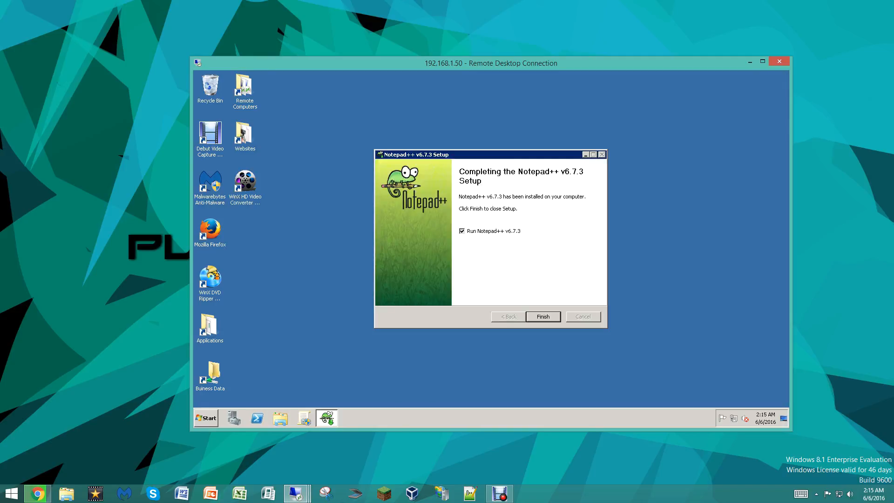
{"action": "left_click", "coordinate": [461, 230]}
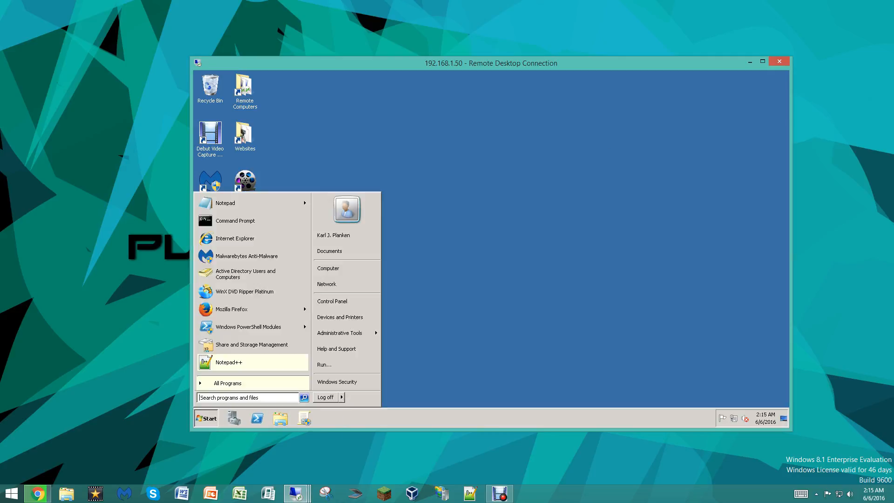
Step: Launch IIS Manager from Administrative Tools and maximize it on the SRV01 Start Page
{"action": "left_click", "coordinate": [339, 333]}
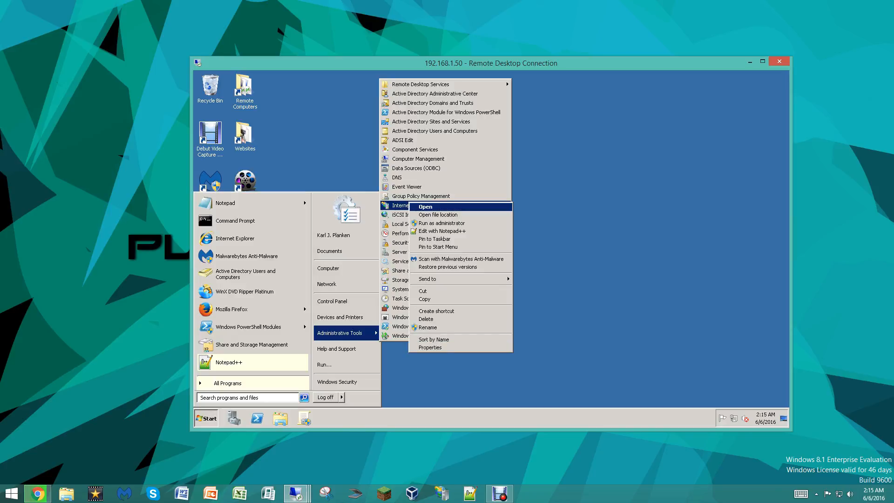
{"action": "mouse_move", "coordinate": [461, 259]}
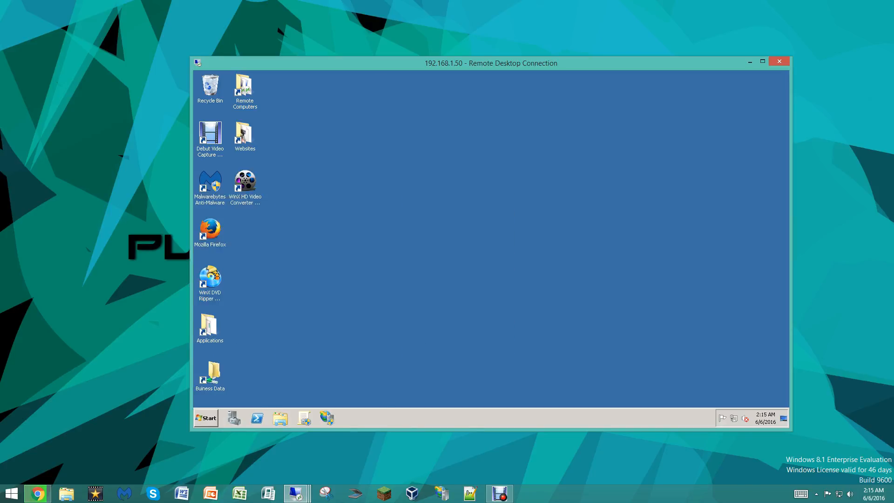
{"action": "left_click", "coordinate": [205, 418]}
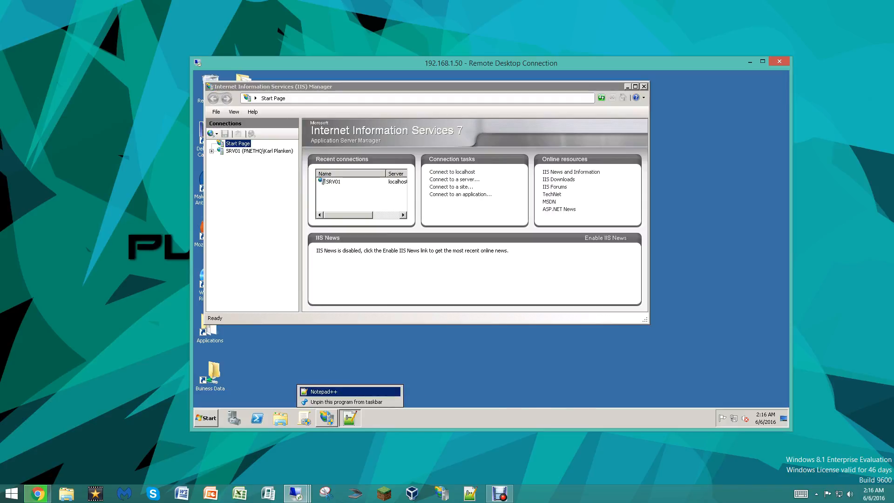
{"action": "left_click", "coordinate": [323, 392]}
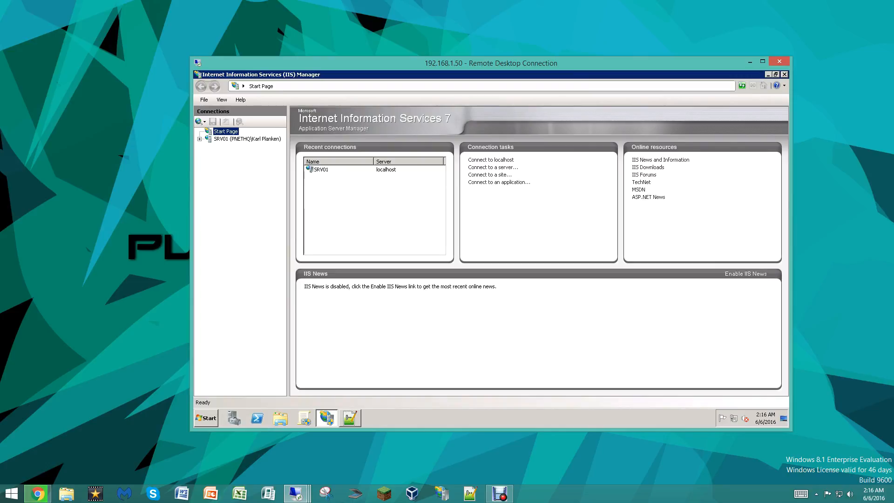
Step: Expand Sites and bring up the Default Web Site's http binding for editing
{"action": "left_click", "coordinate": [247, 139]}
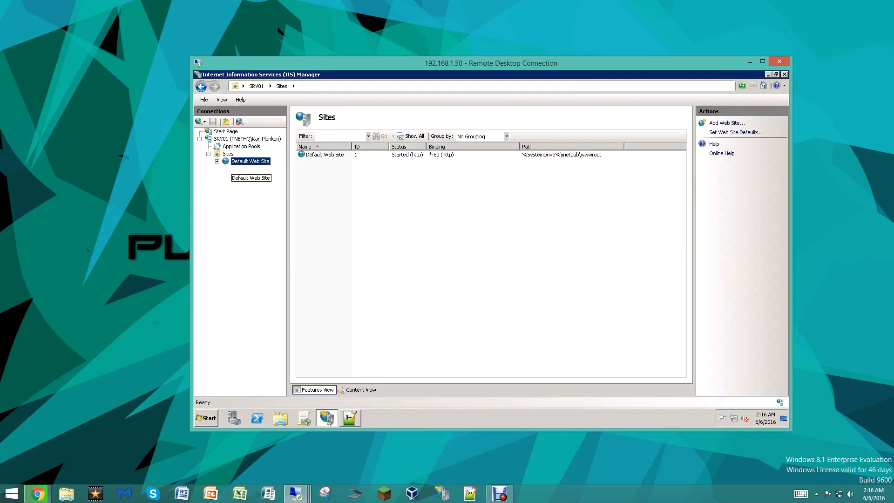
{"action": "right_click", "coordinate": [250, 161]}
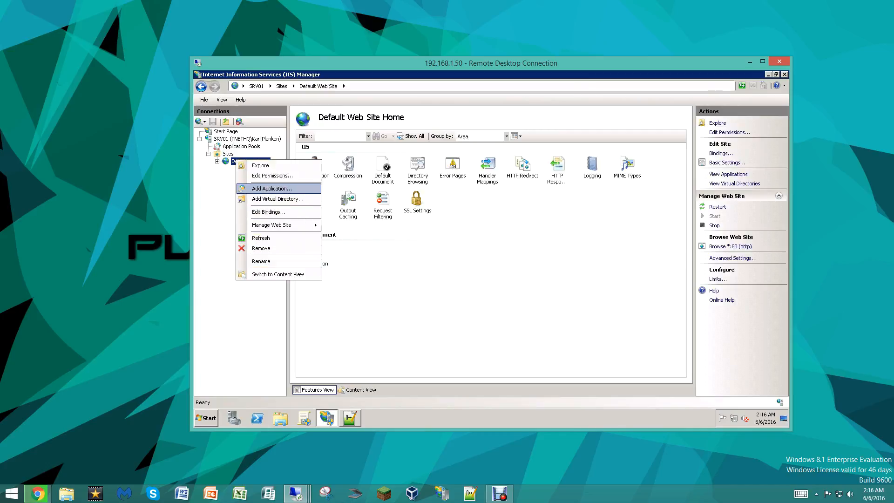
{"action": "left_click", "coordinate": [268, 212]}
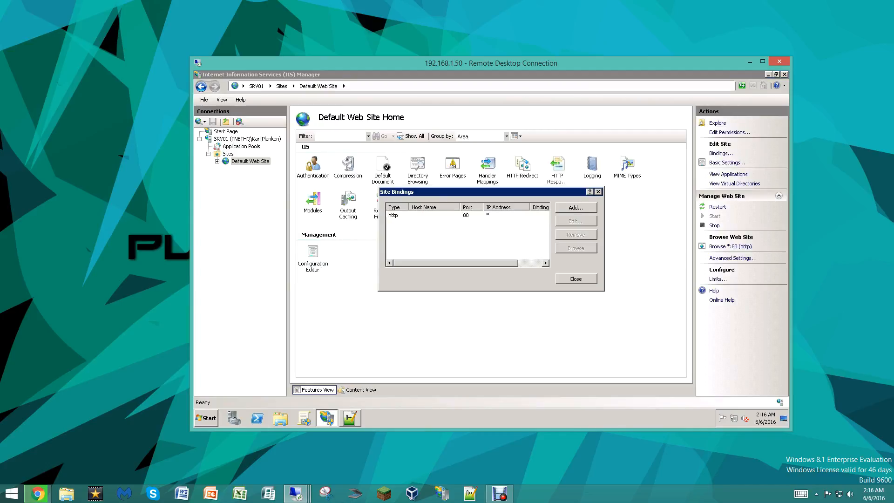
{"action": "left_click", "coordinate": [576, 221]}
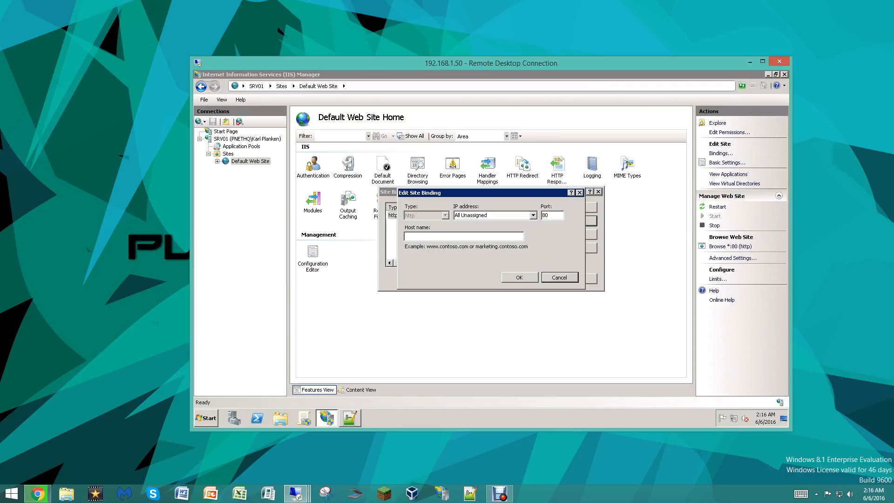
Step: Bind the site's port 80 binding to IP 192.168.1.50 and launch a Command Prompt to check ipconfig
{"action": "left_click", "coordinate": [533, 215]}
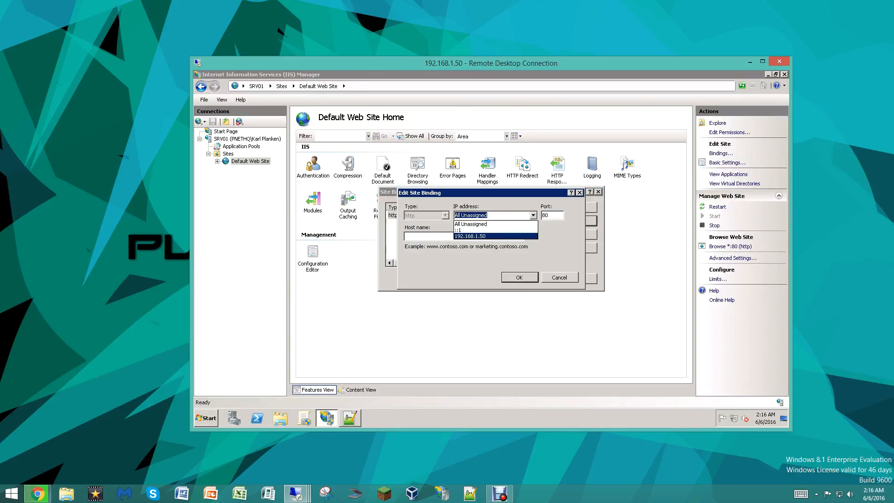
{"action": "left_click", "coordinate": [469, 236]}
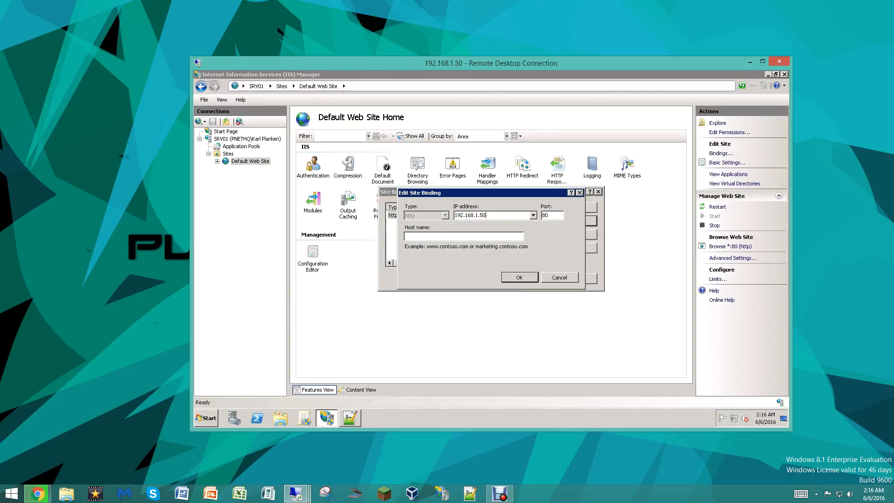
{"action": "left_click", "coordinate": [532, 215]}
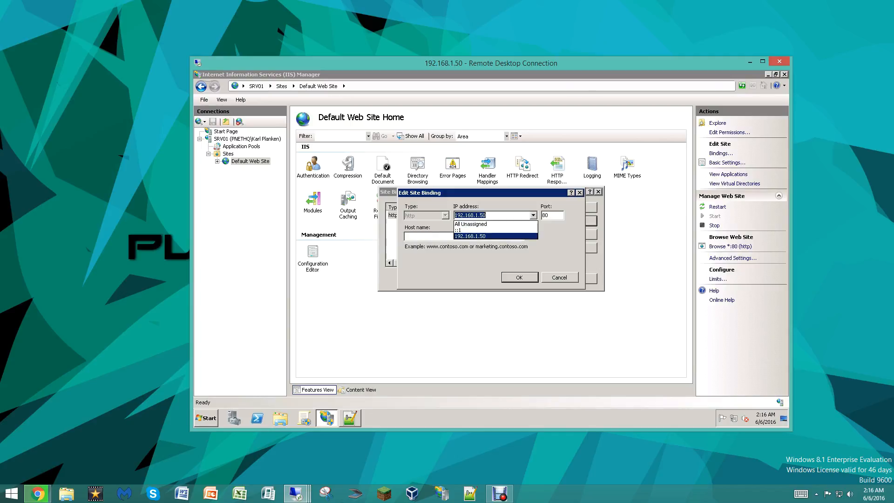
{"action": "left_click", "coordinate": [491, 235]}
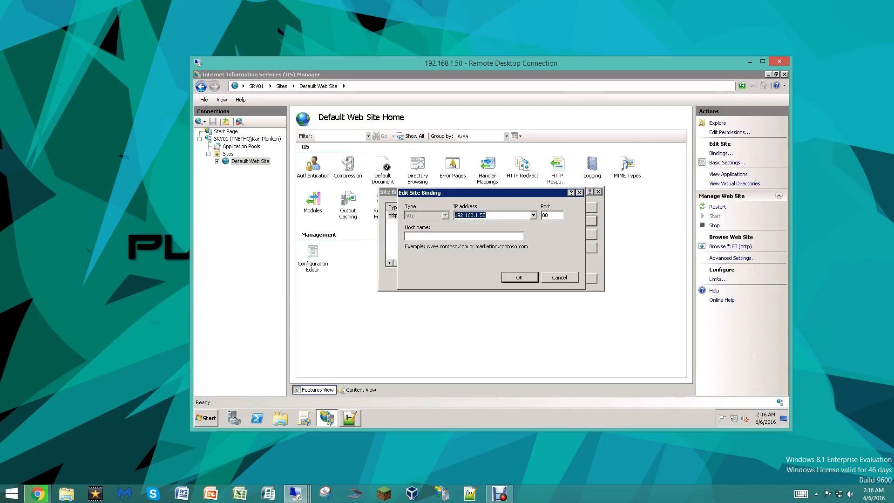
{"action": "left_click", "coordinate": [206, 417]}
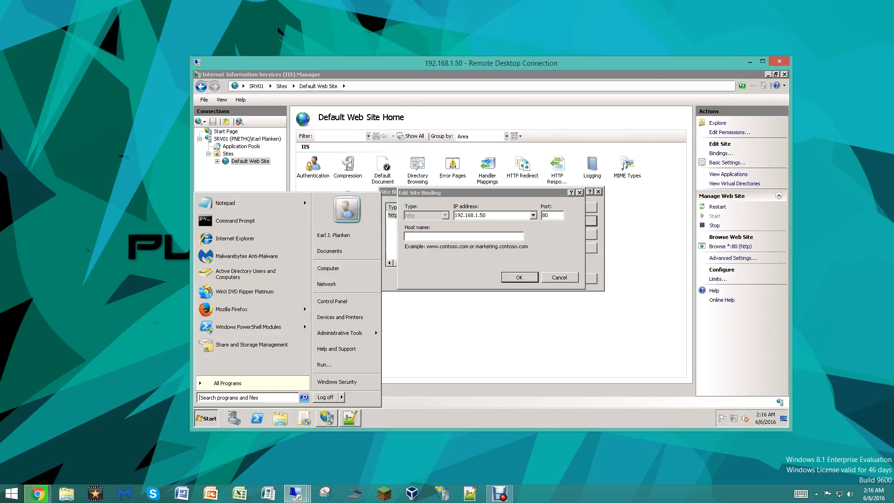
{"action": "left_click", "coordinate": [235, 221]}
{"action": "type", "text": "ipconfig"}
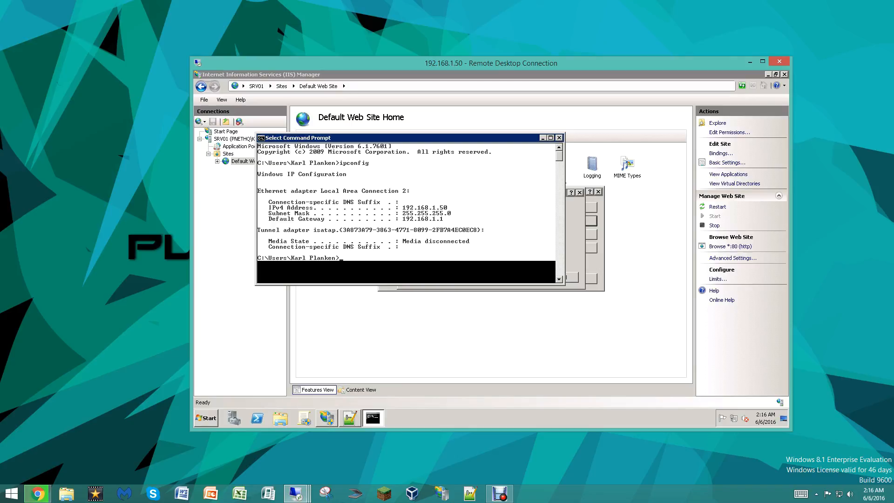
{"action": "left_click_drag", "start_coordinate": [400, 206], "coordinate": [454, 207]}
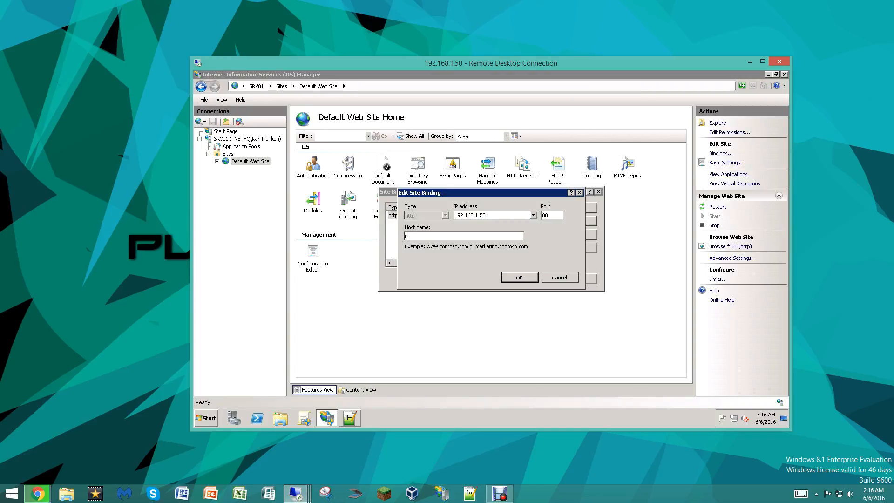
Step: Give the binding the host name randomprvdomain.com and confirm it
{"action": "type", "text": "randomprv"}
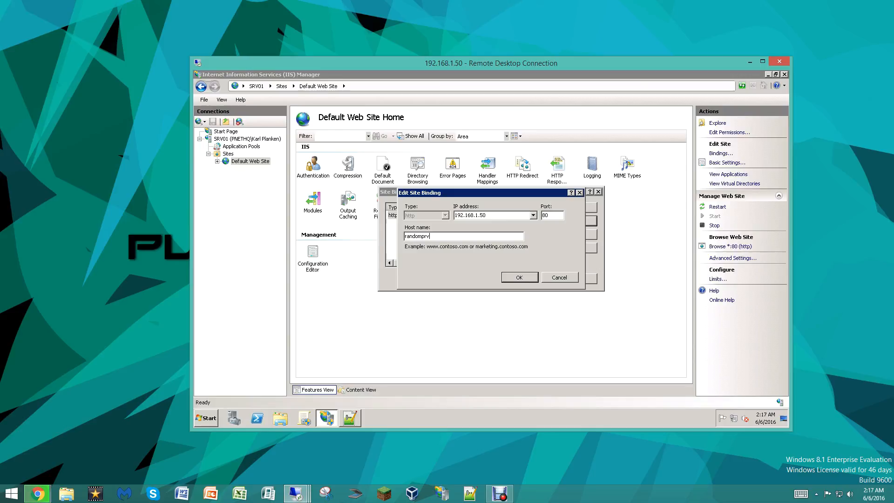
{"action": "type", "text": "domain.com"}
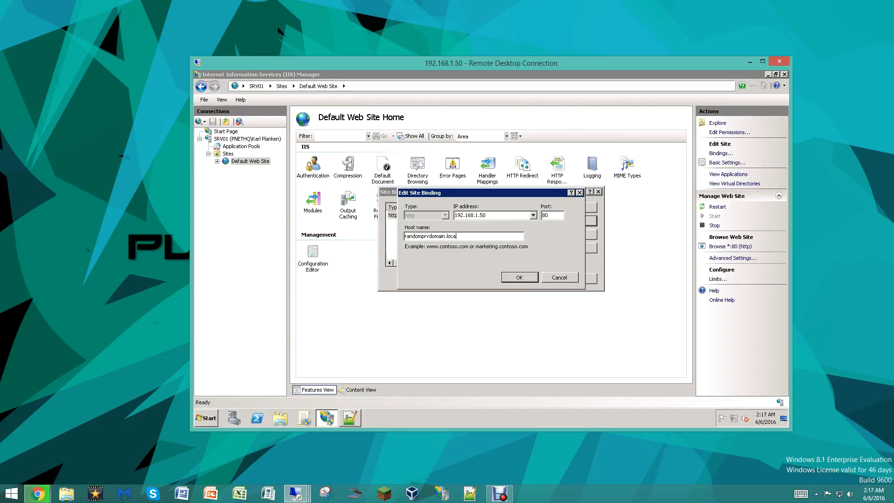
{"action": "left_click", "coordinate": [520, 277]}
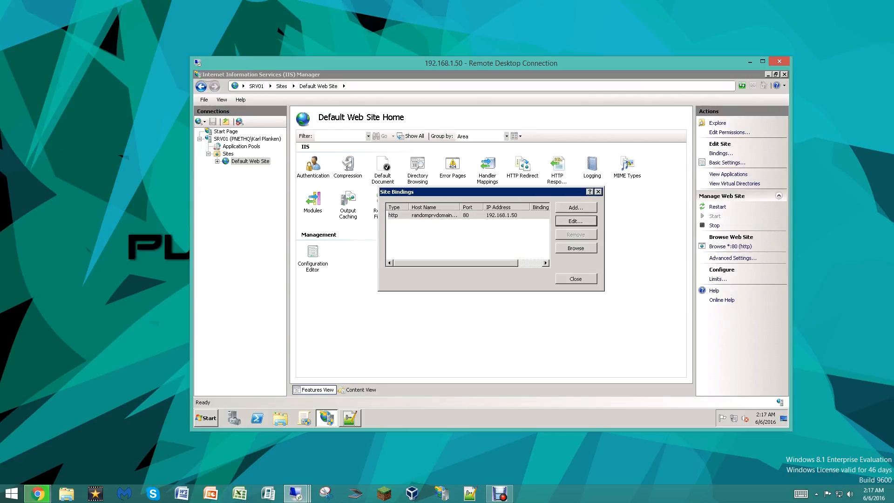
Step: Correct the host name ending to .com and confirm the 192.168.1.50 binding
{"action": "left_click", "coordinate": [575, 220]}
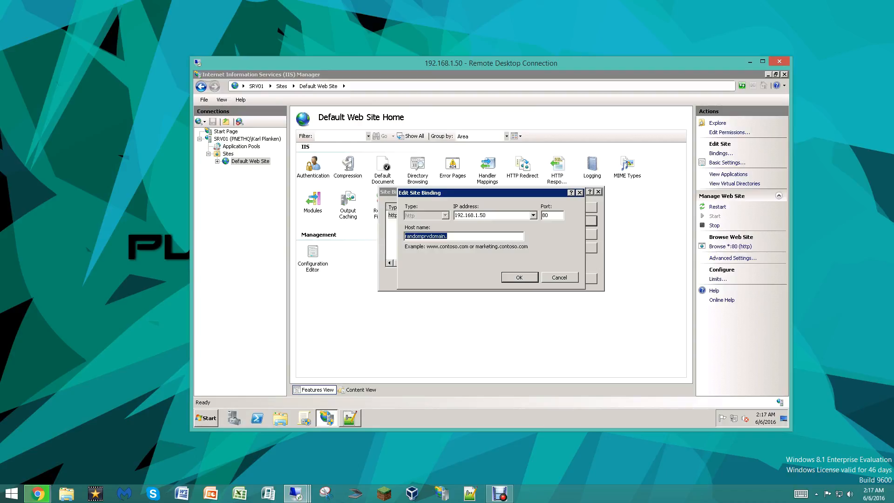
{"action": "left_click", "coordinate": [448, 235]}
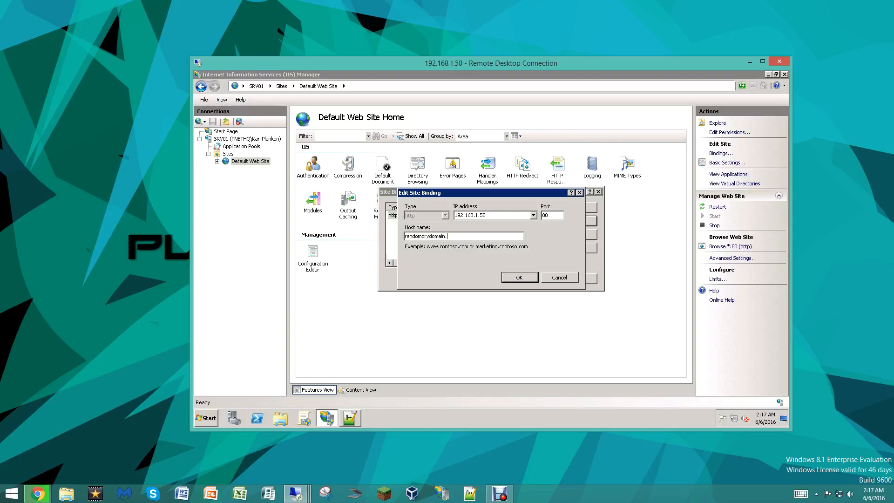
{"action": "type", "text": "com"}
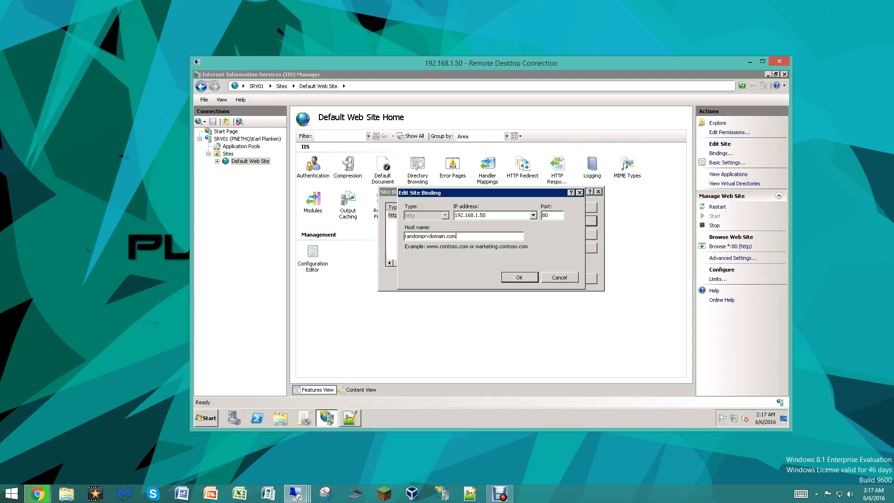
{"action": "left_click", "coordinate": [519, 277]}
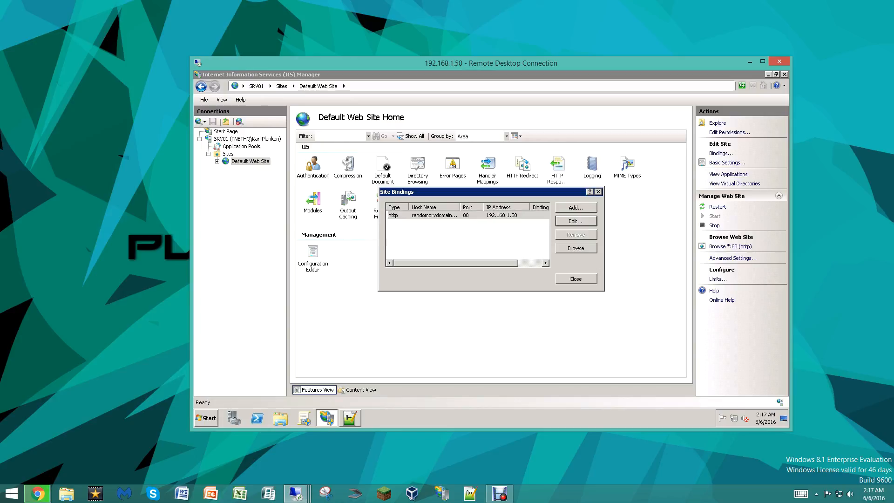
{"action": "left_click", "coordinate": [575, 221]}
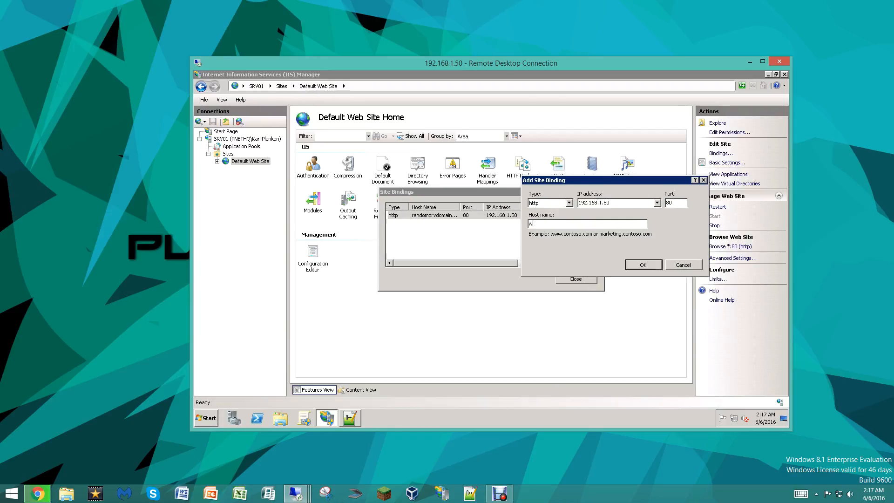
{"action": "type", "text": "ww.randomp"}
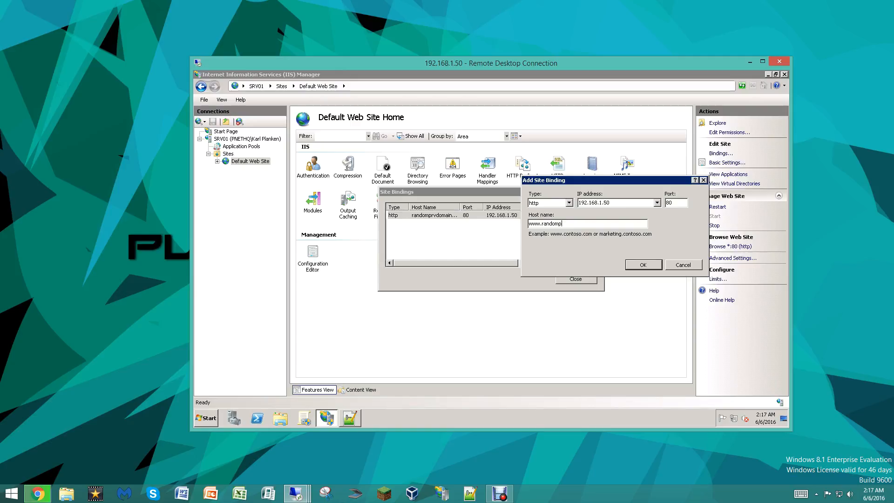
{"action": "type", "text": "t"}
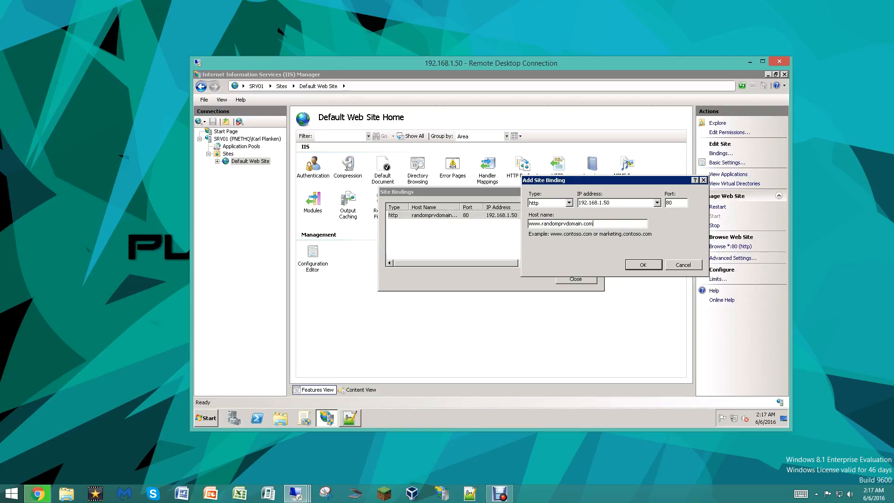
{"action": "left_click", "coordinate": [643, 265]}
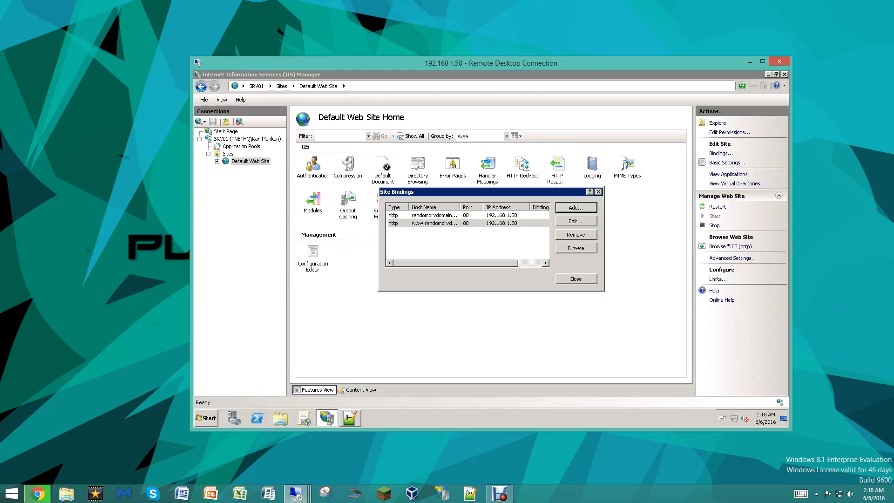
Step: Add a third binding on 192.168.1.50 with host name srv01.com
{"action": "left_click", "coordinate": [575, 220]}
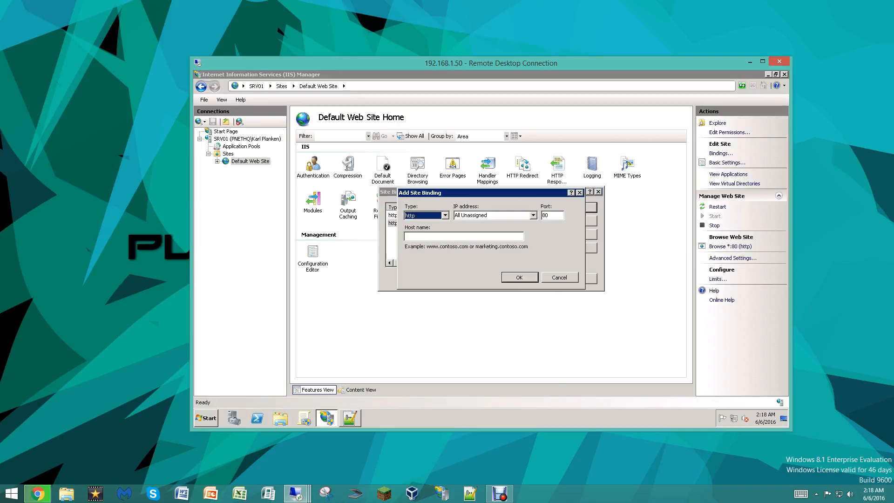
{"action": "left_click", "coordinate": [533, 215]}
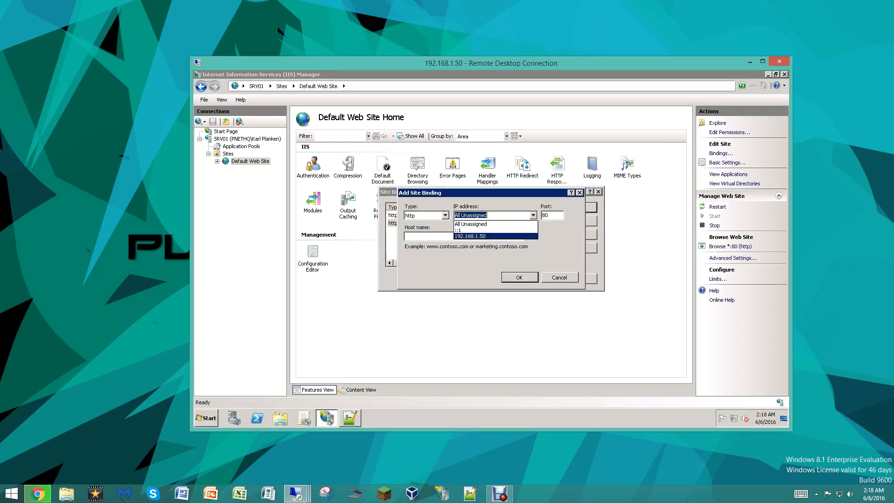
{"action": "left_click", "coordinate": [469, 236]}
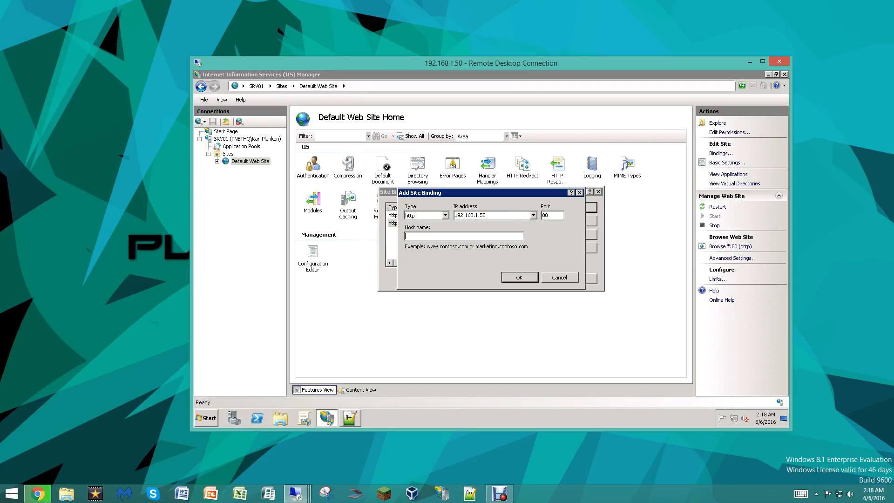
{"action": "type", "text": "srv01"}
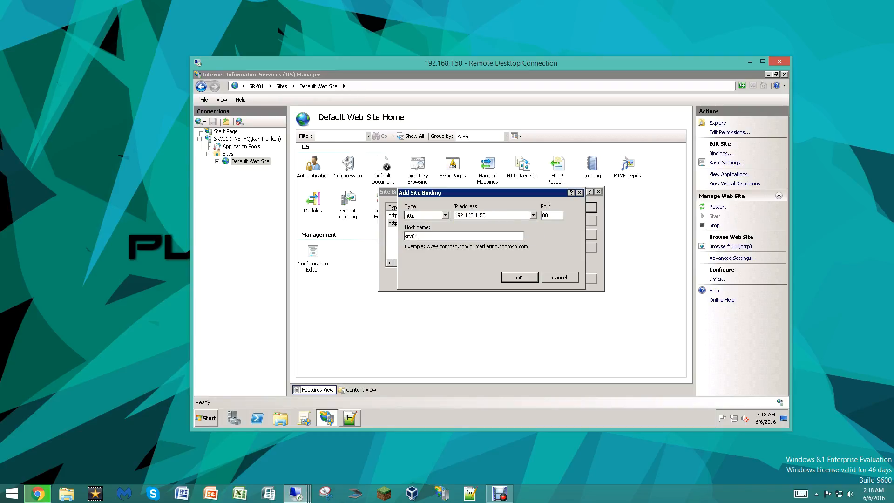
{"action": "left_click", "coordinate": [519, 277]}
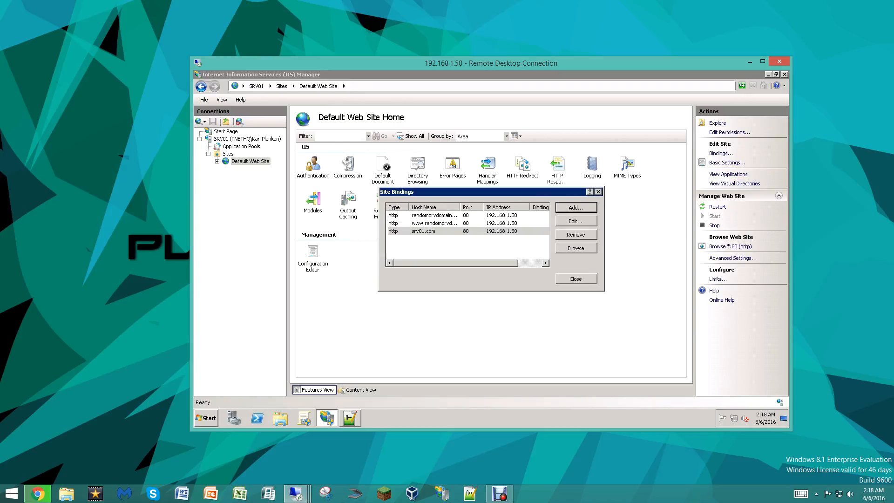
Step: Close Site Bindings and bring up the Default Web Site's context menu showing all three host names
{"action": "left_click", "coordinate": [575, 278]}
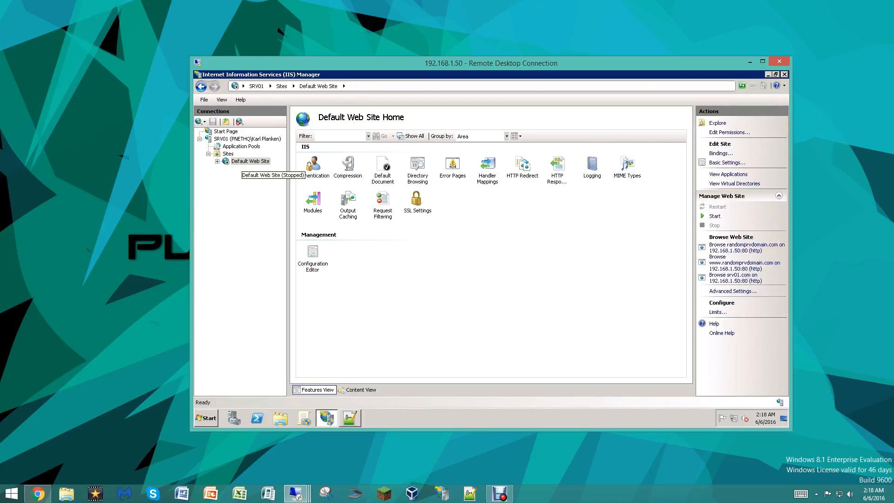
{"action": "left_click", "coordinate": [250, 161]}
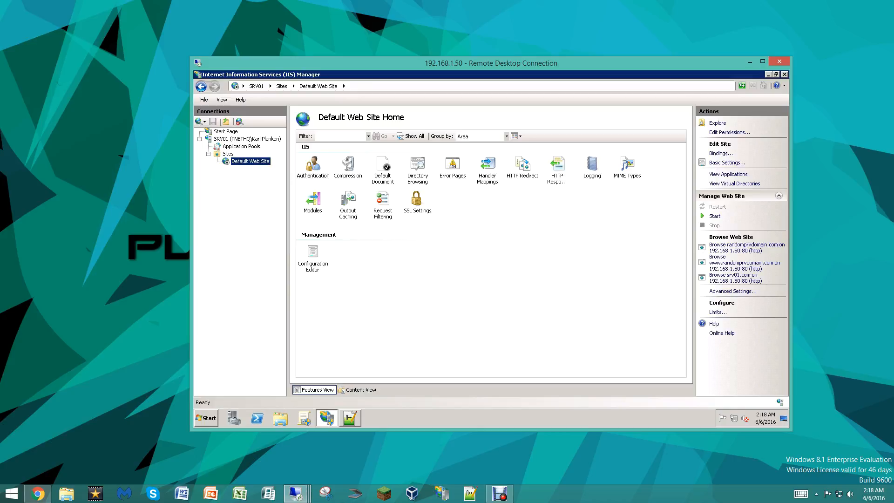
{"action": "right_click", "coordinate": [251, 160]}
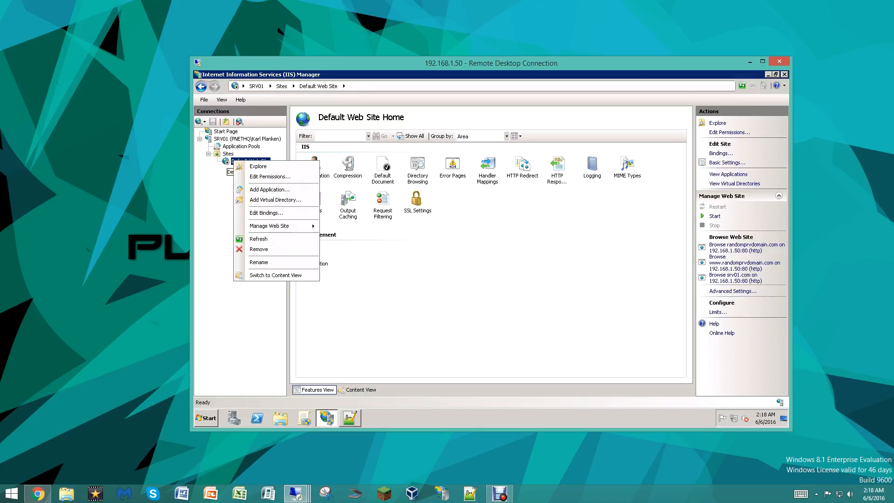
{"action": "mouse_move", "coordinate": [275, 275]}
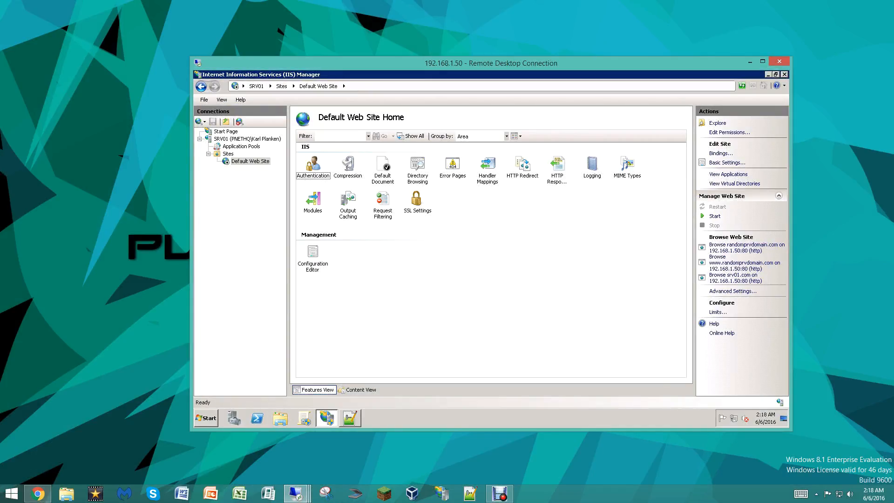
{"action": "mouse_move", "coordinate": [746, 247]}
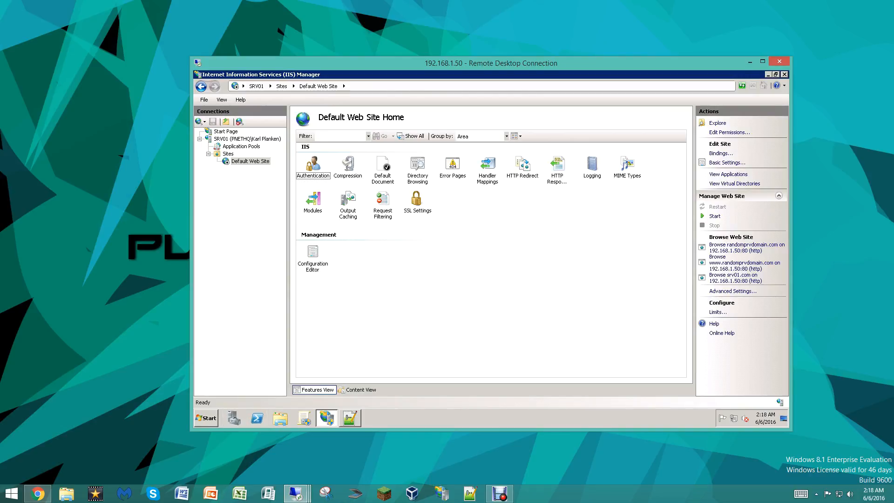
Step: In Notepad++'s Open dialog, navigate to C:\Windows\System32\drivers\etc
{"action": "left_click", "coordinate": [350, 418]}
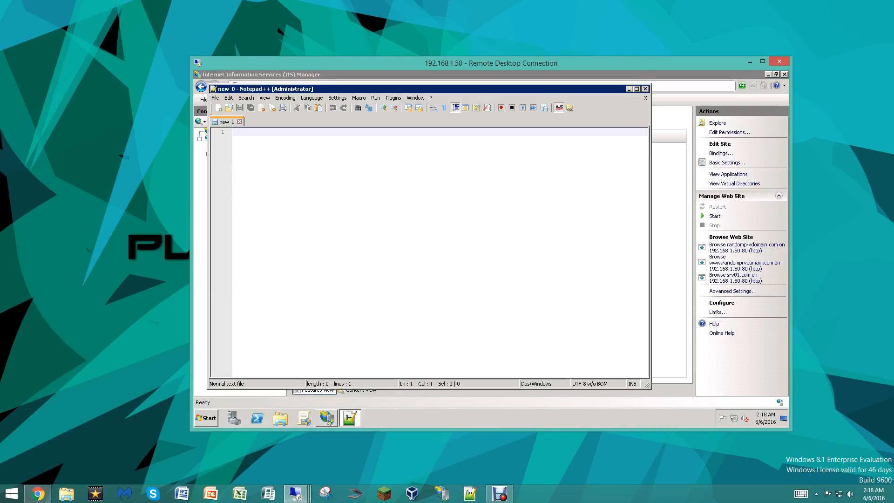
{"action": "left_click", "coordinate": [215, 98]}
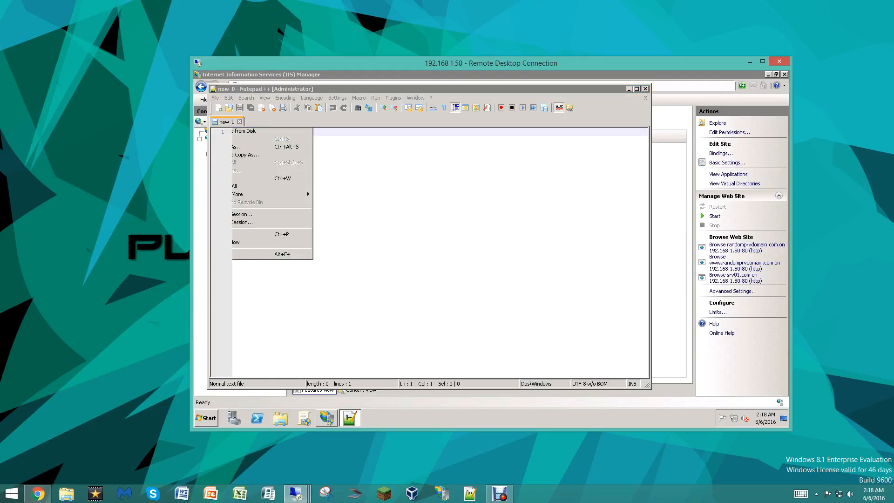
{"action": "left_click", "coordinate": [243, 131]}
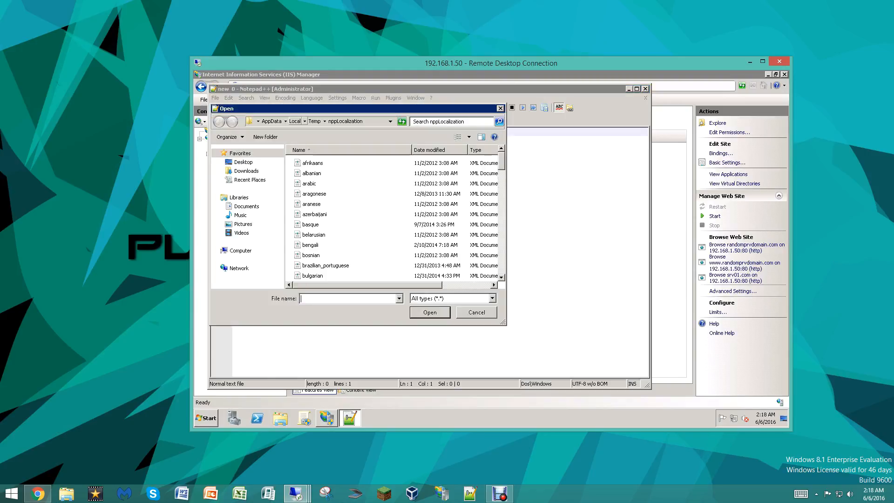
{"action": "left_click", "coordinate": [337, 121]}
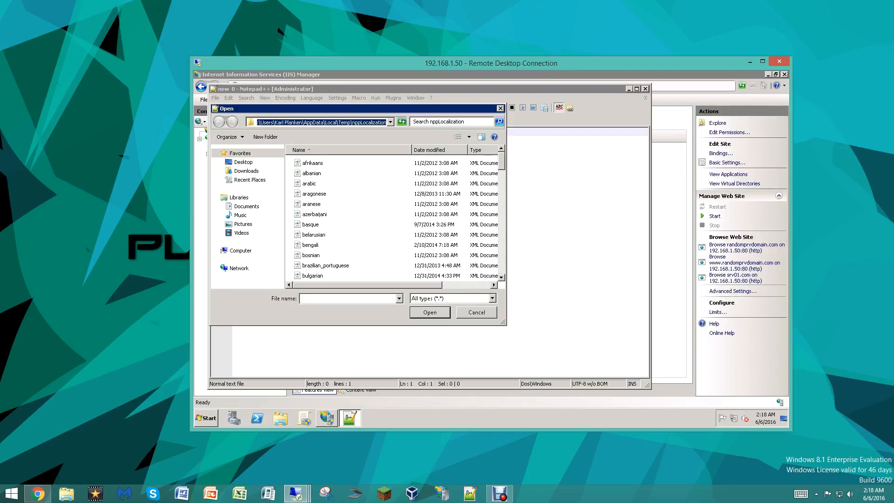
{"action": "type", "text": "c:\\Windows\\System32\\\\\\\\"}
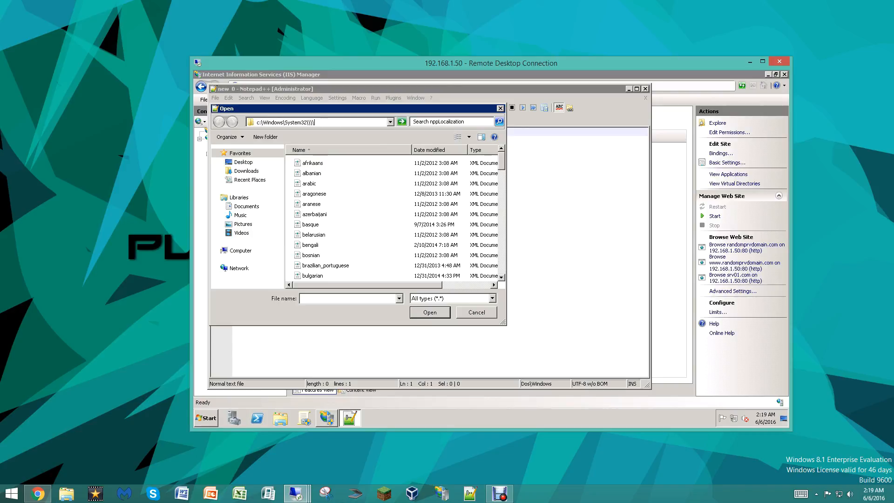
{"action": "type", "text": "dro"}
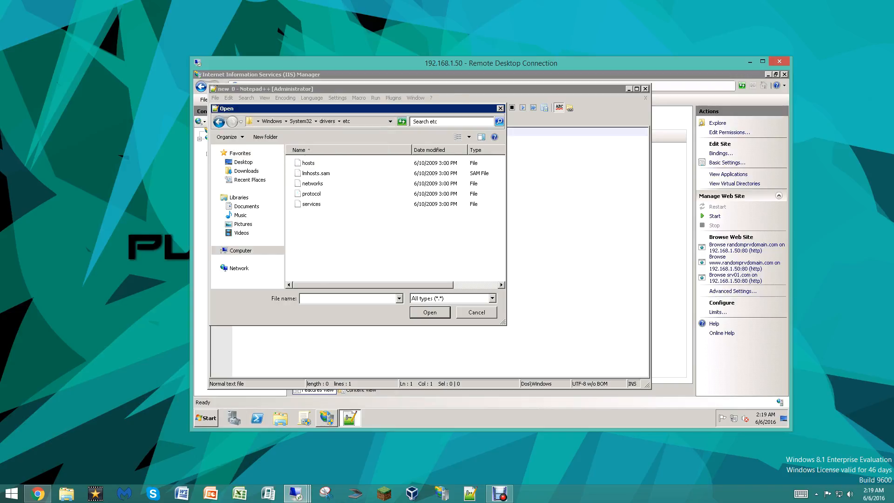
Step: Show all file types, pick the hosts file, and review the etc folder's properties
{"action": "left_click", "coordinate": [450, 297]}
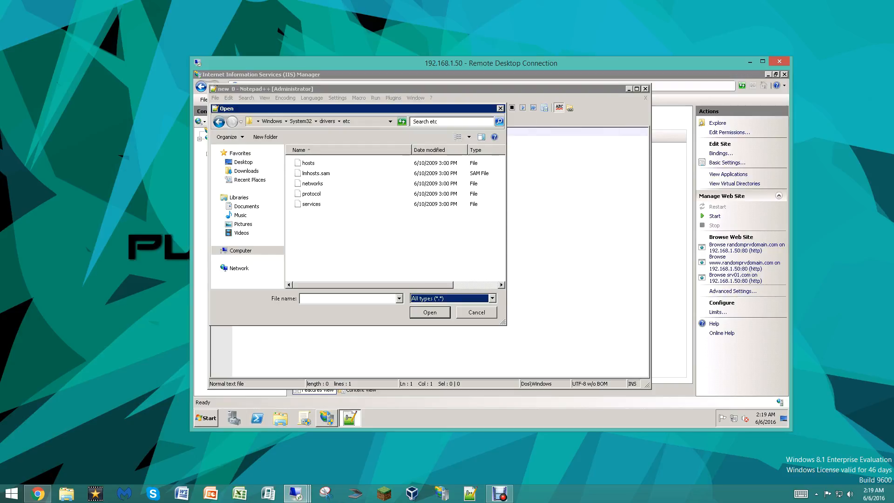
{"action": "left_click", "coordinate": [308, 162]}
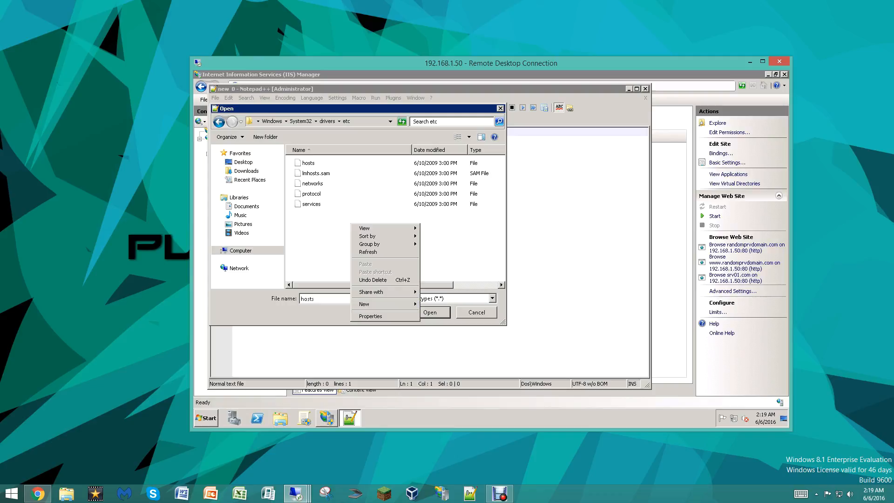
{"action": "left_click", "coordinate": [370, 316]}
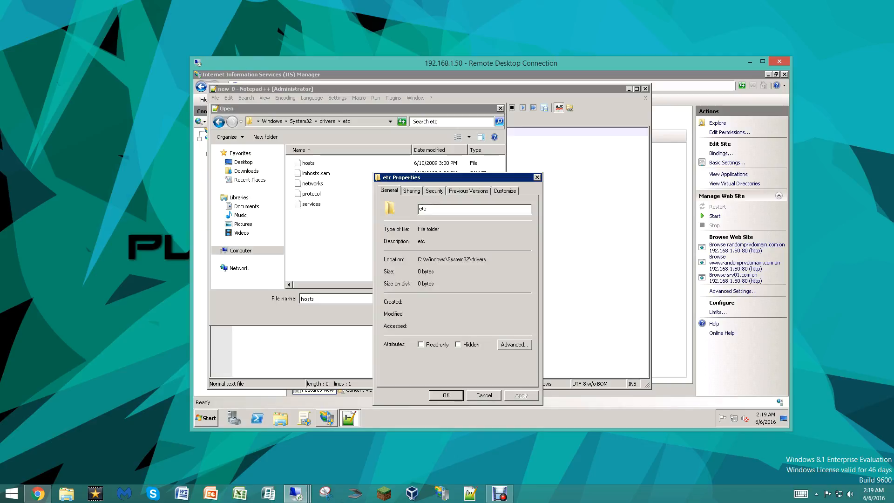
{"action": "left_click", "coordinate": [483, 395]}
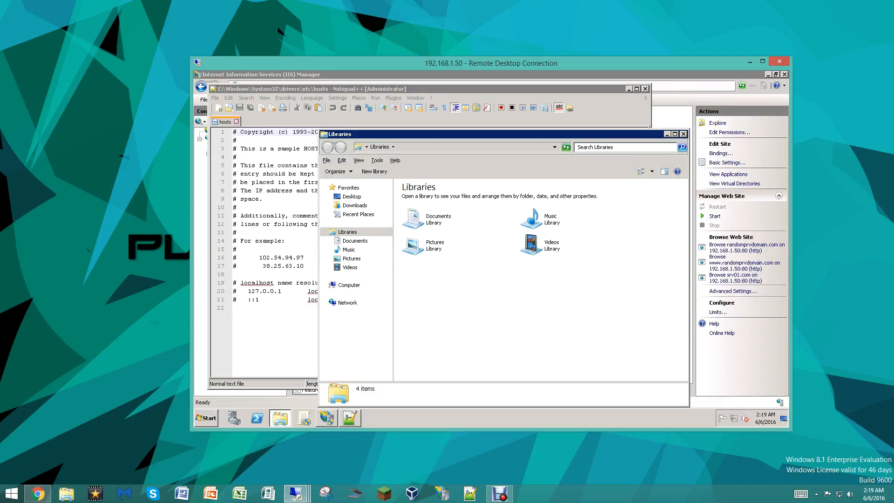
Step: Set Explorer's folder options to show hidden files, folders and drives
{"action": "left_click", "coordinate": [376, 160]}
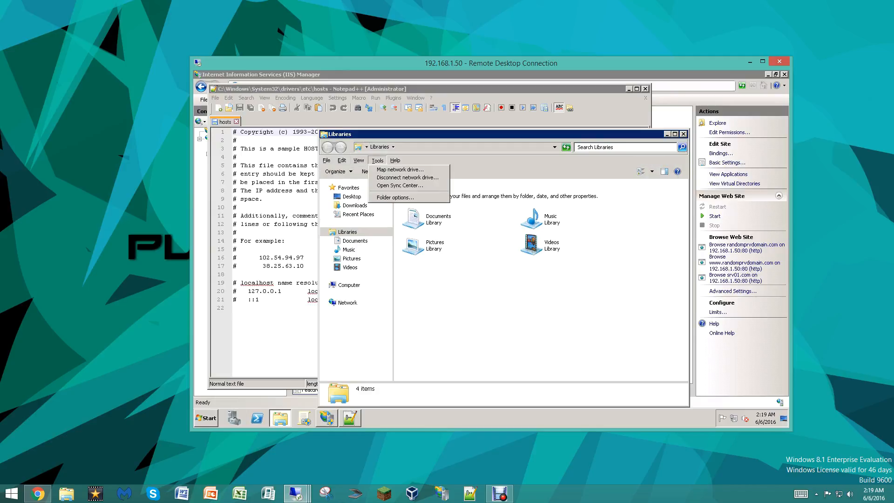
{"action": "left_click", "coordinate": [394, 196]}
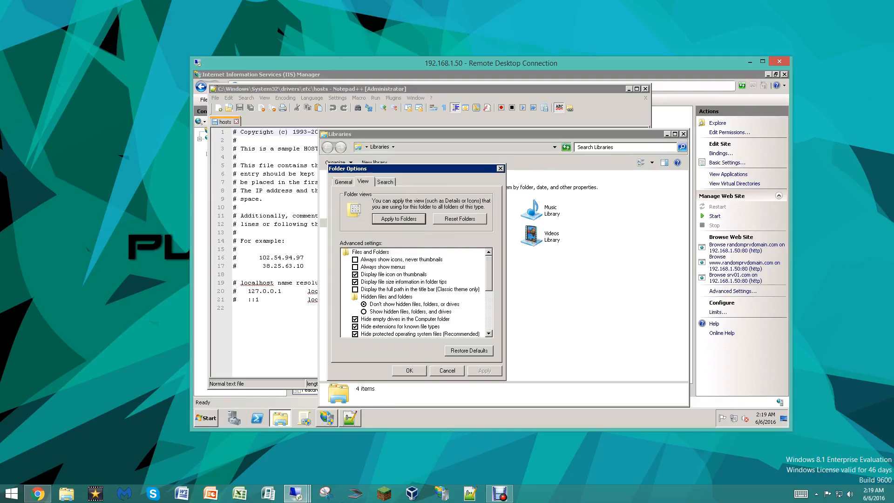
{"action": "left_click", "coordinate": [363, 311]}
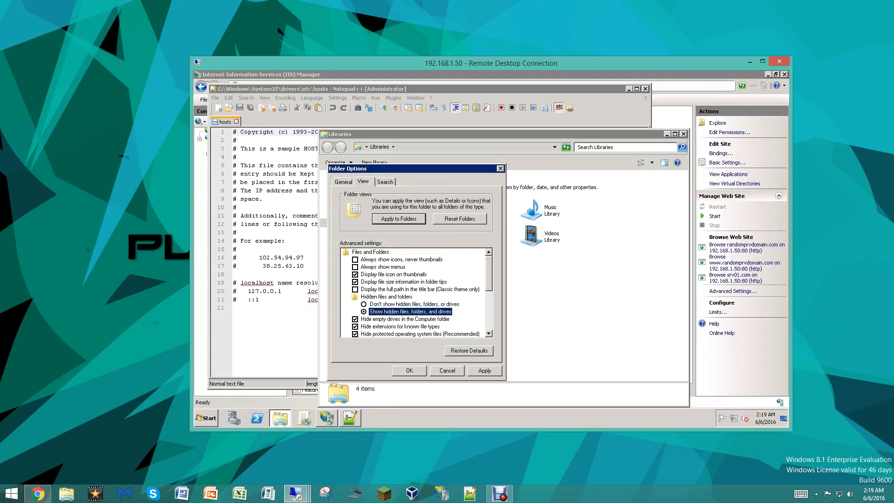
{"action": "left_click", "coordinate": [408, 370]}
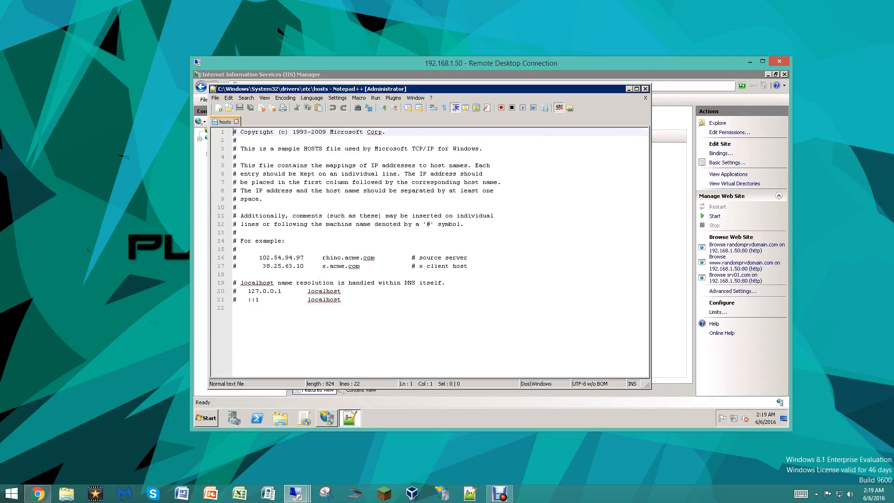
Step: Add a hosts line mapping 192.168.1.50 to randomprvdomain.com
{"action": "key", "text": "Enter"}
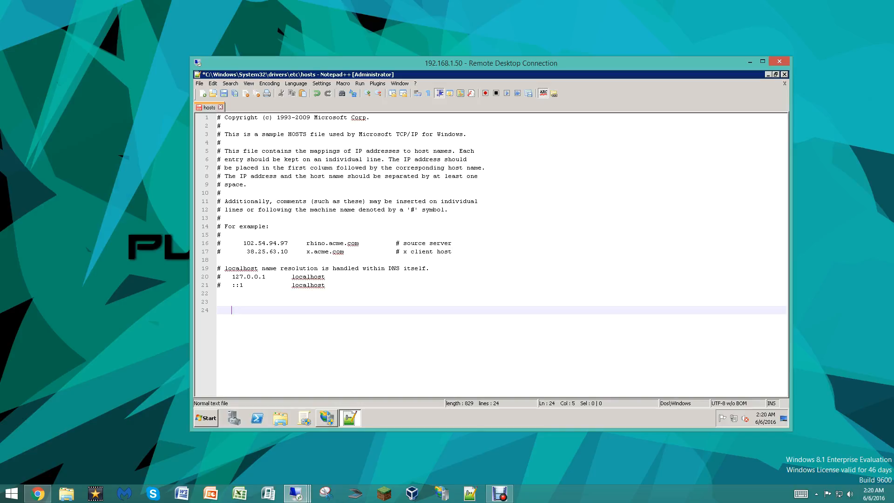
{"action": "type", "text": "192.168"}
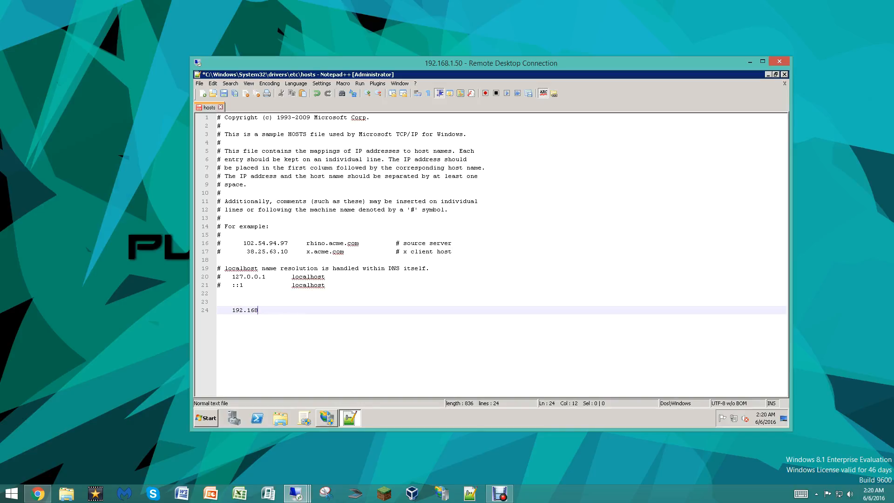
{"action": "type", "text": ".1.50"}
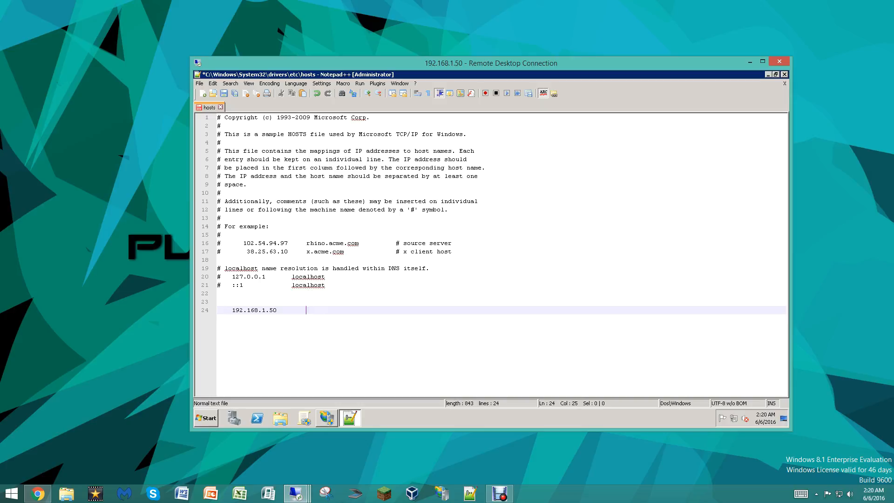
{"action": "type", "text": "randomd"}
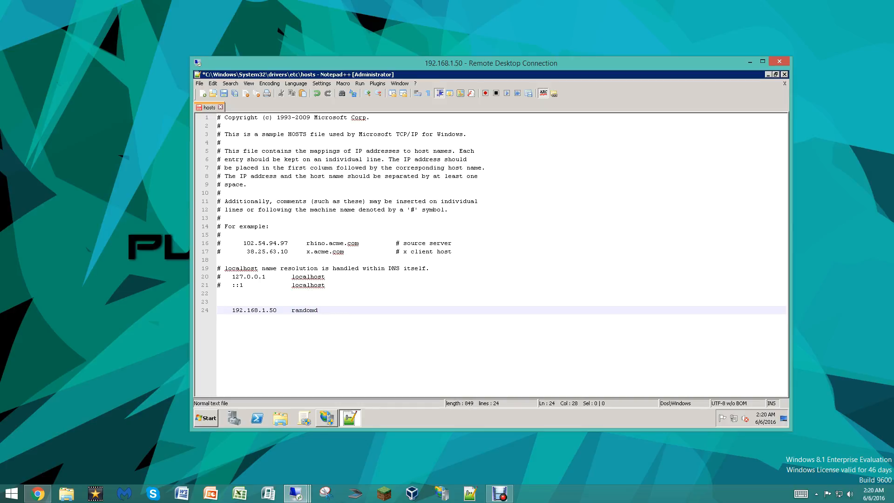
{"action": "type", "text": "prvdomain"}
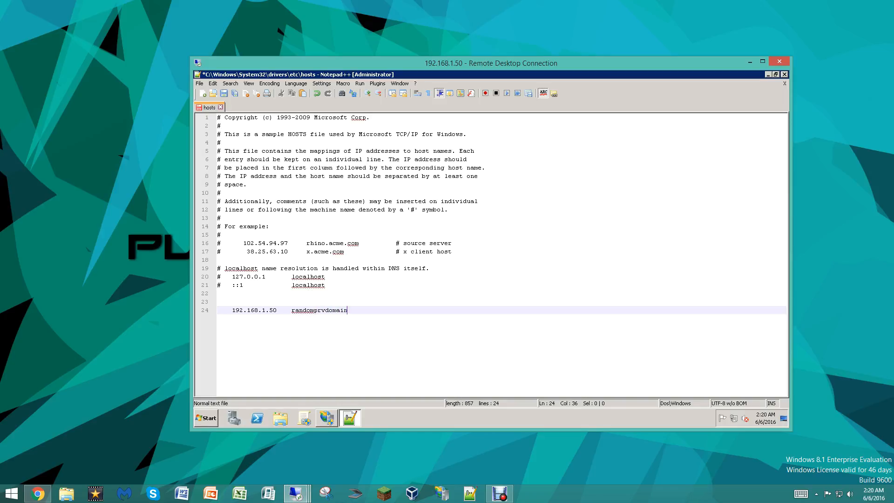
{"action": "type", "text": ".com"}
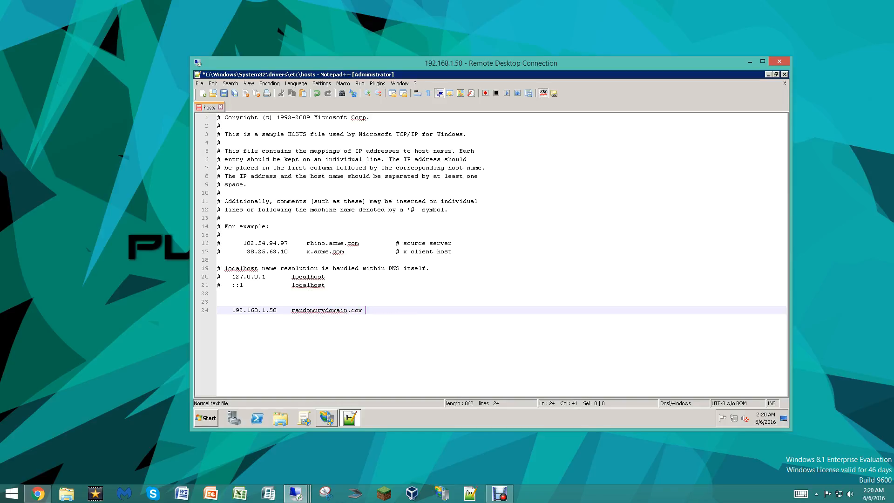
{"action": "key", "text": "Backspace"}
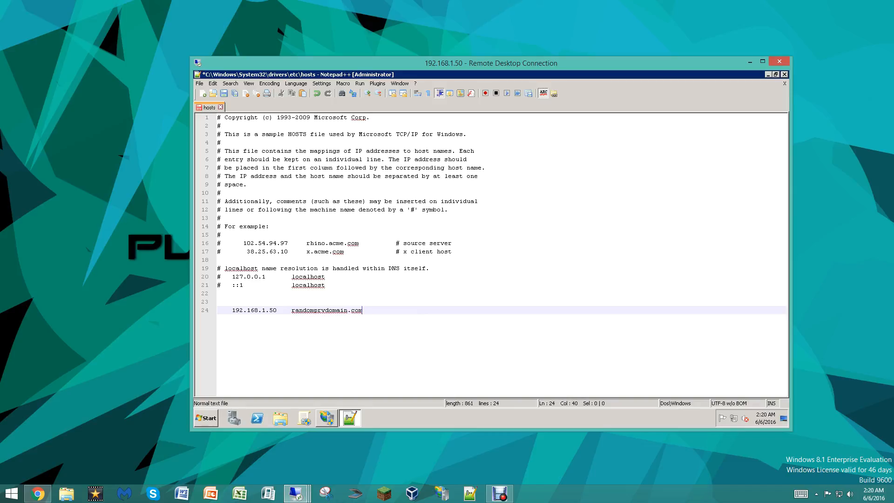
{"action": "type", "text": "192."}
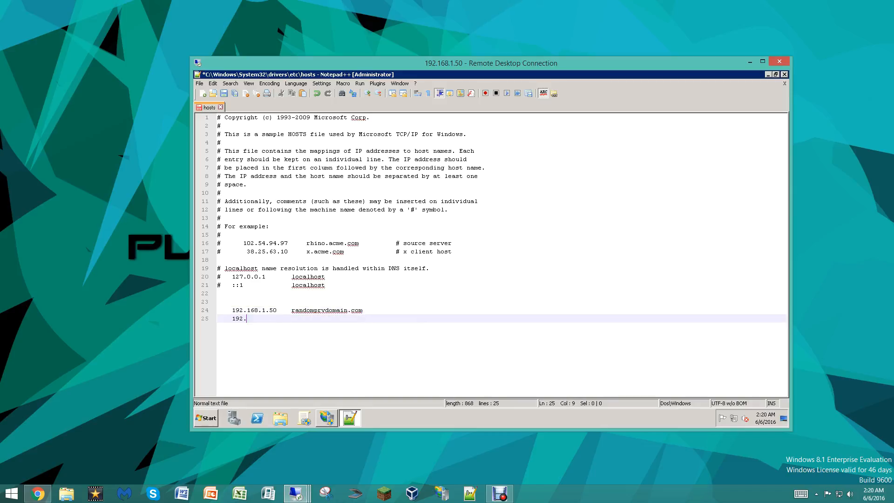
{"action": "type", "text": "168.1.50"}
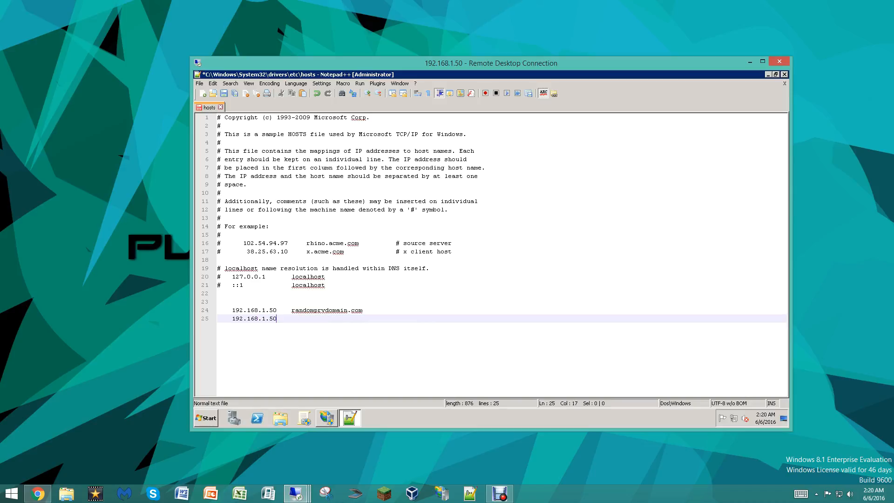
{"action": "type", "text": "www"}
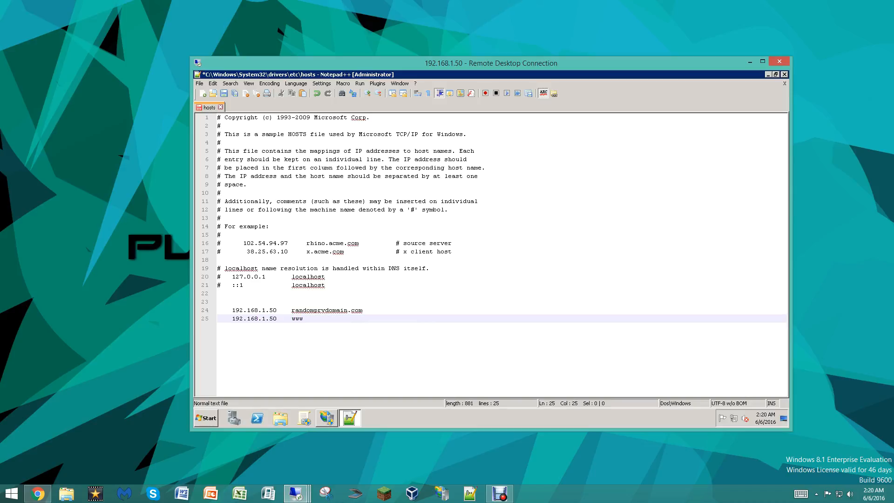
{"action": "type", "text": ".randomprvdomain"}
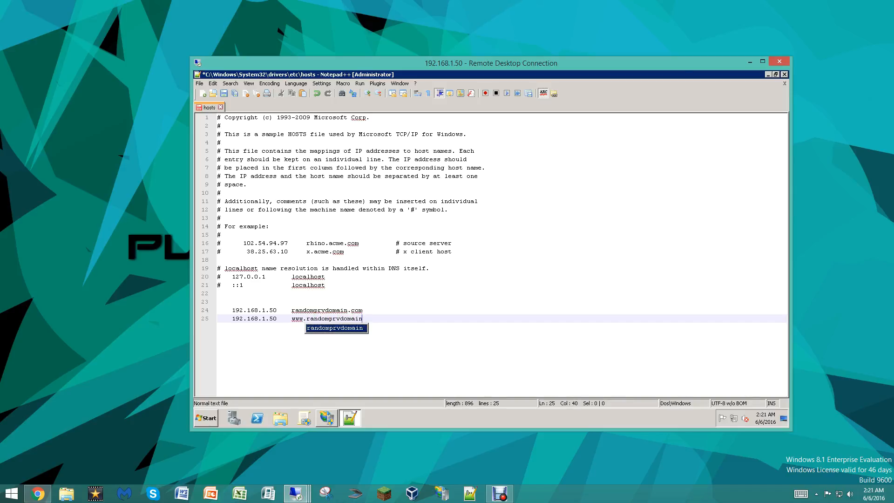
{"action": "type", "text": ".com"}
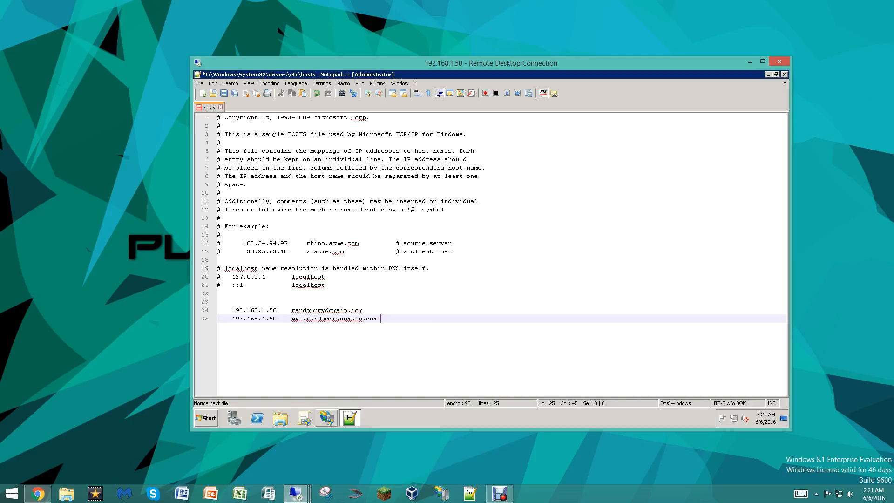
Step: Add a third line mapping 192.168.1.50 to srv01.com
{"action": "type", "text": "19"}
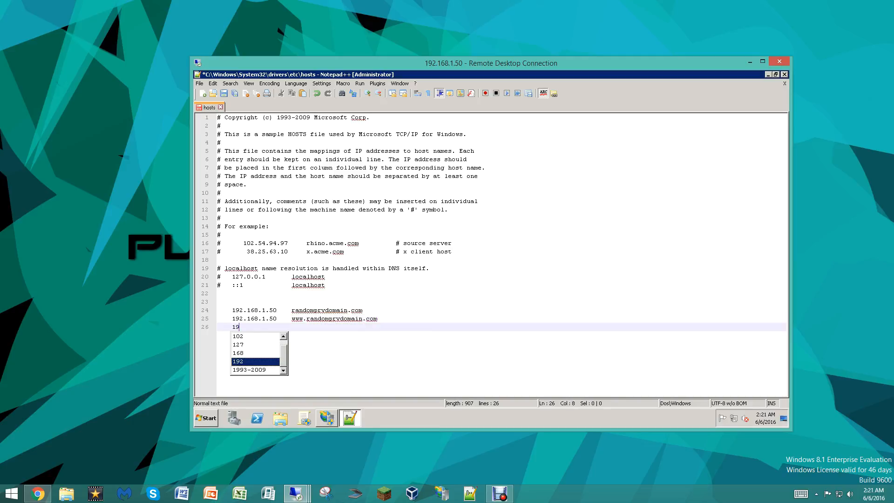
{"action": "type", "text": "2.168.1.1"}
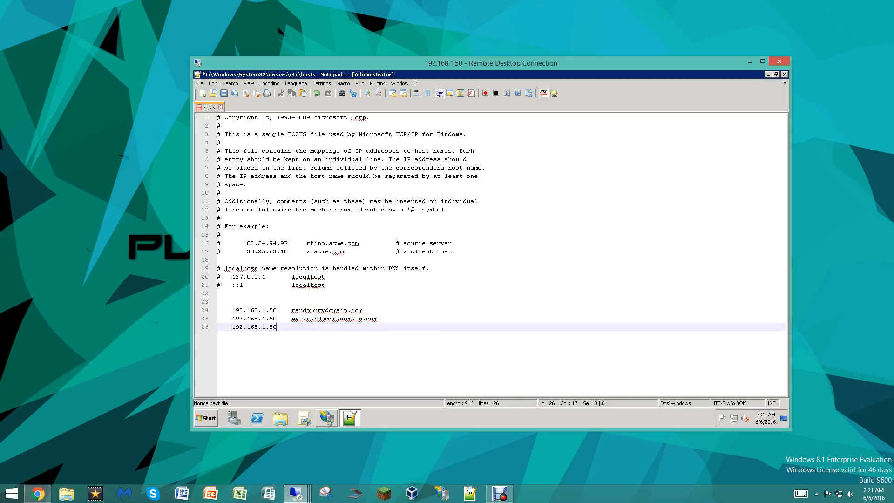
{"action": "type", "text": "srv/"}
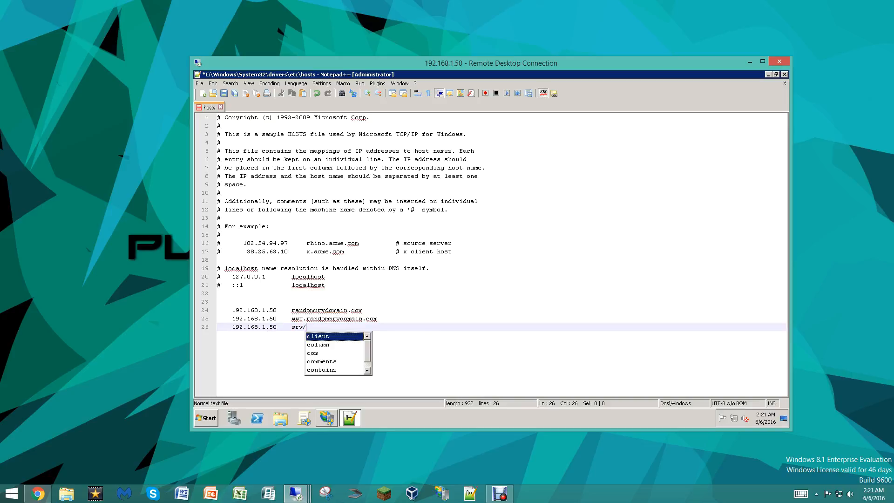
{"action": "type", "text": "01"}
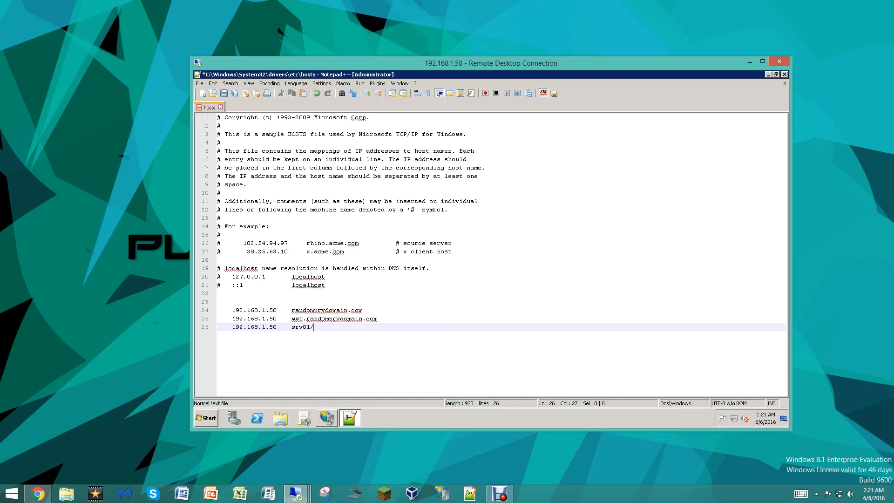
{"action": "type", "text": ".com"}
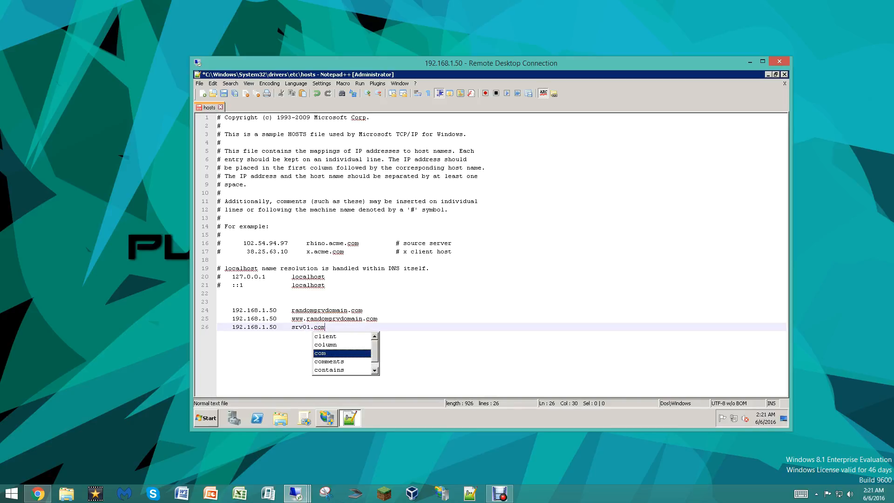
{"action": "key", "text": "Escape"}
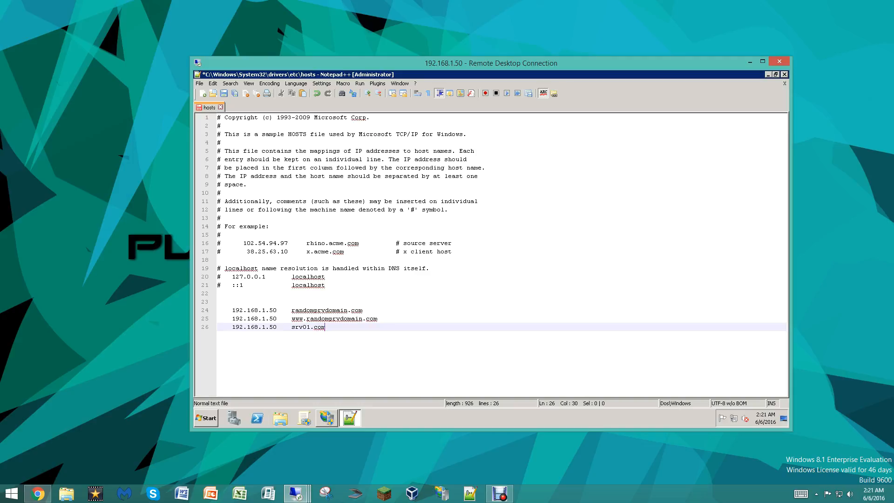
Step: Save the server's hosts file from Notepad++'s File menu
{"action": "left_click", "coordinate": [199, 83]}
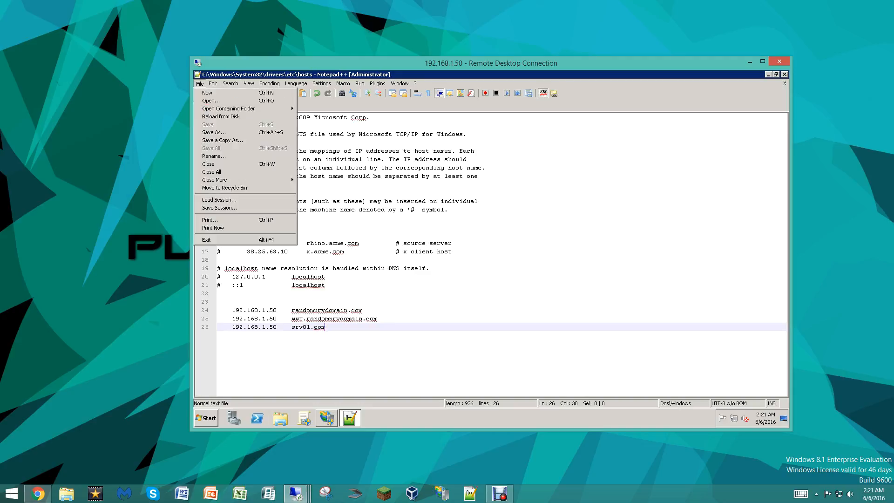
{"action": "mouse_move", "coordinate": [214, 132]}
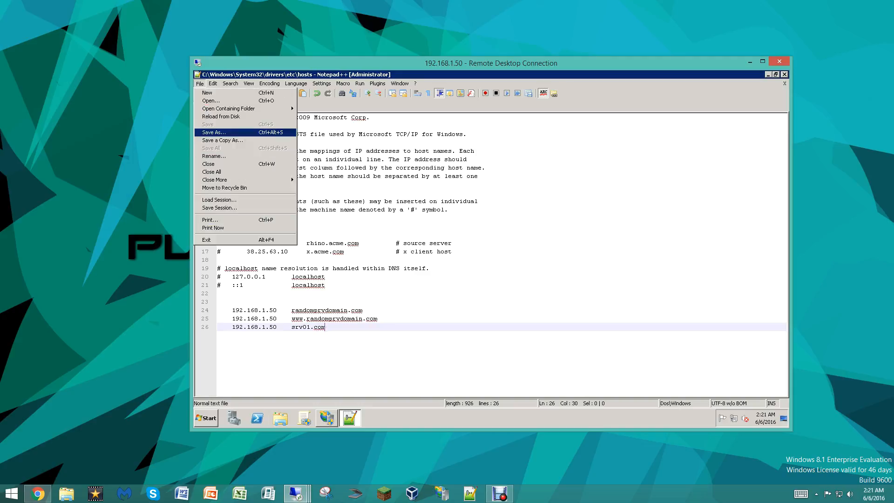
{"action": "mouse_move", "coordinate": [221, 116]}
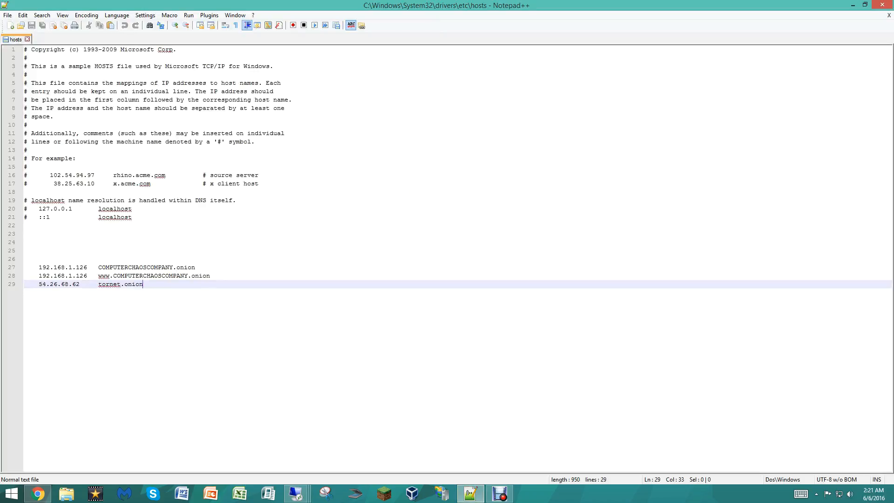
Step: Add a hosts line mapping 192.168.1.50 to randomprvdomain.com, correcting mistyped letters
{"action": "key", "text": "Enter"}
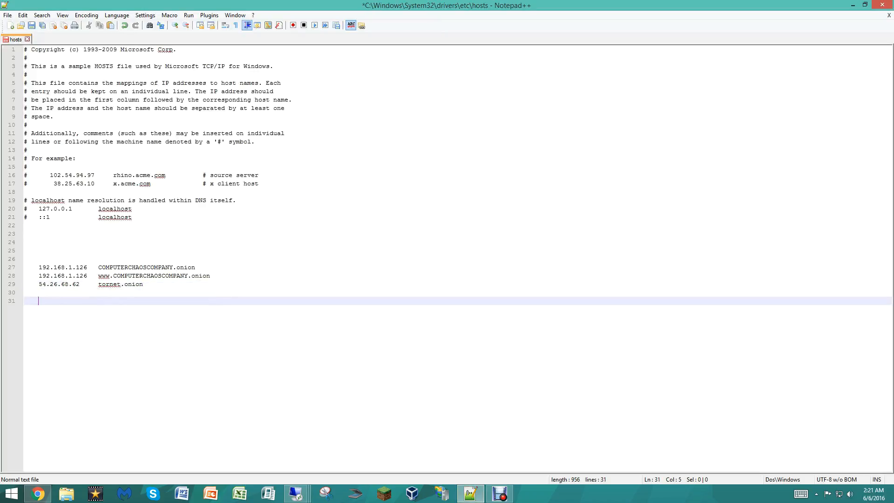
{"action": "type", "text": "192.136"}
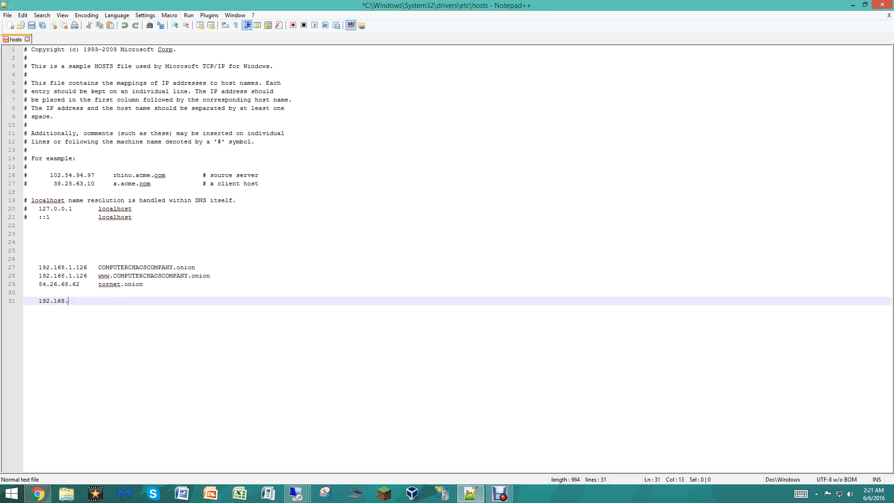
{"action": "type", "text": "1.50"}
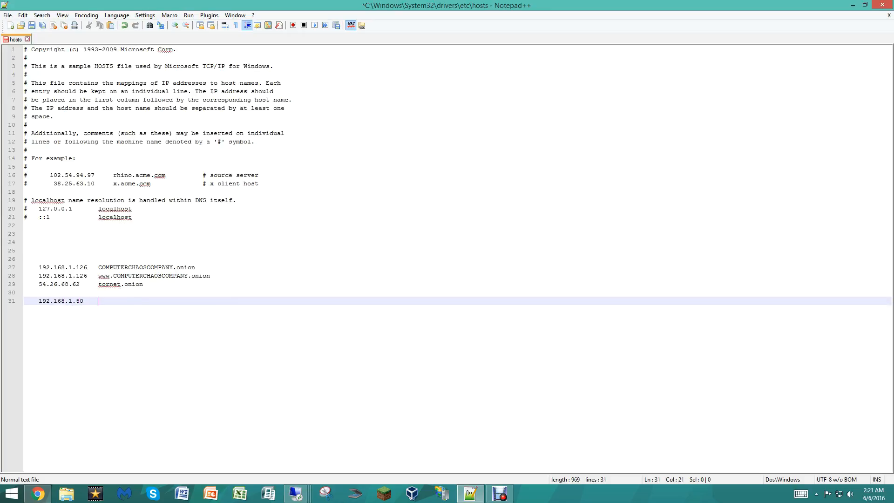
{"action": "type", "text": "romai"}
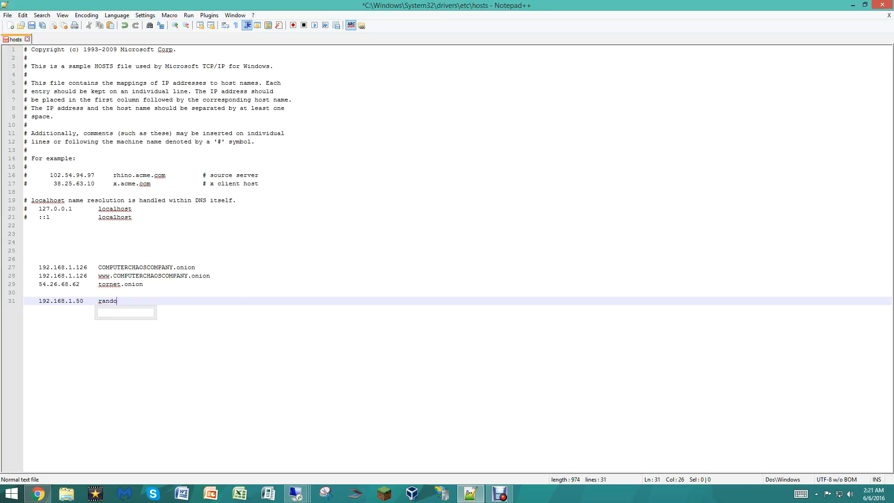
{"action": "type", "text": "mo"}
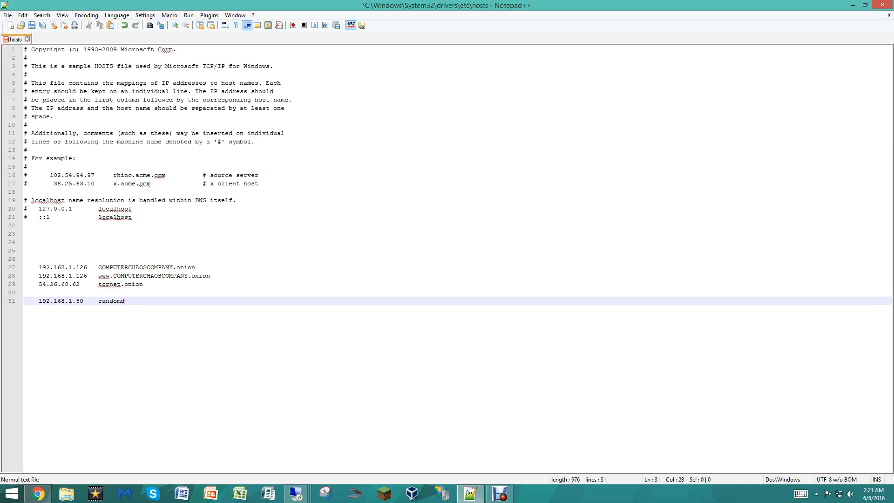
{"action": "key", "text": "Backspace"}
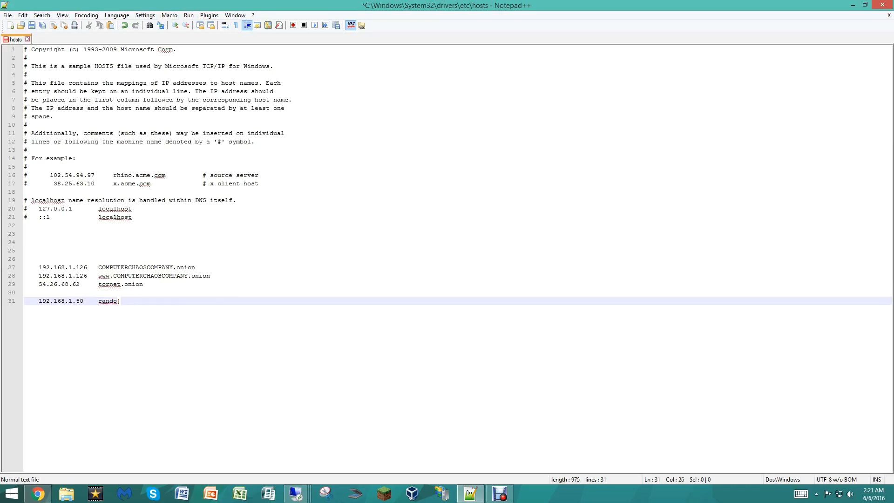
{"action": "type", "text": "m"}
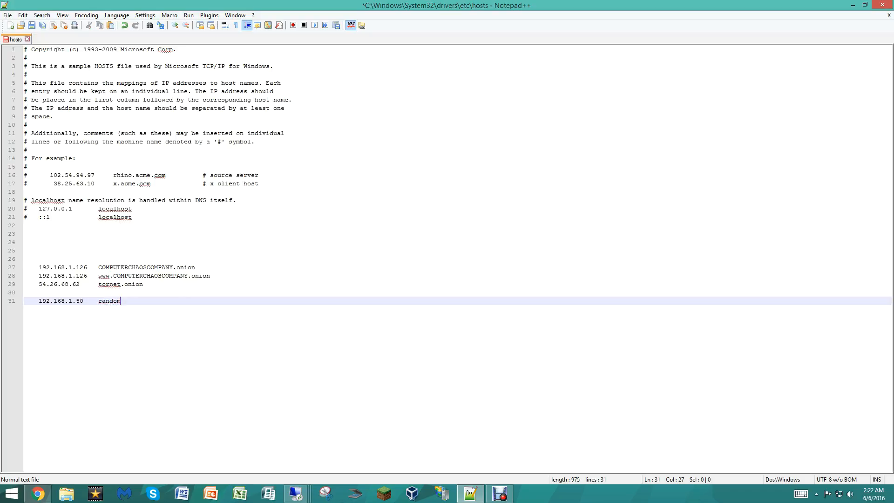
{"action": "type", "text": "pry"}
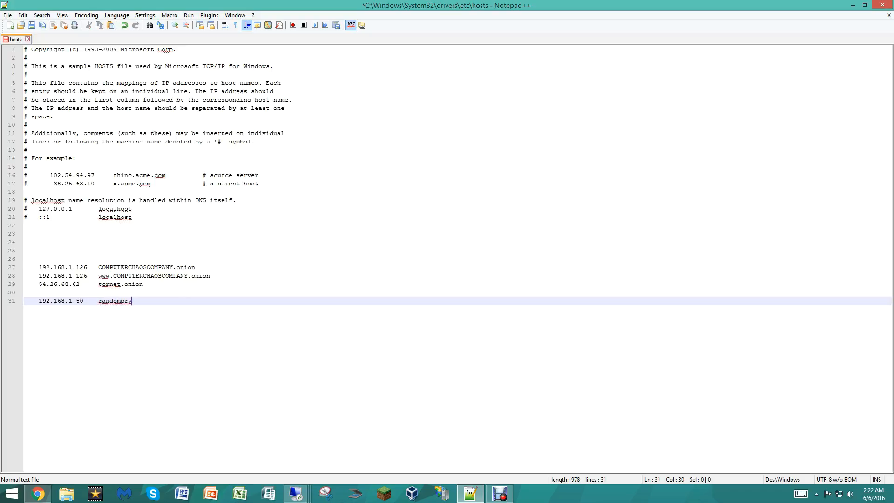
{"action": "type", "text": "domain.com"}
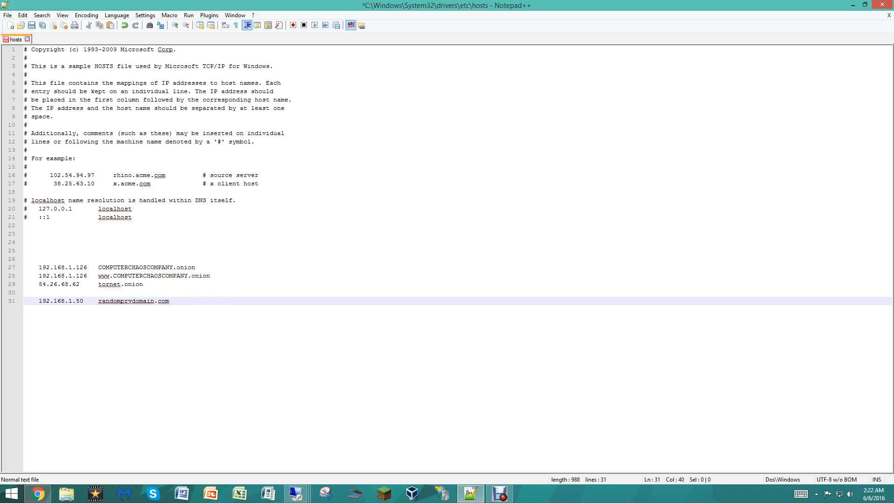
{"action": "type", "text": "192.168.1.50"}
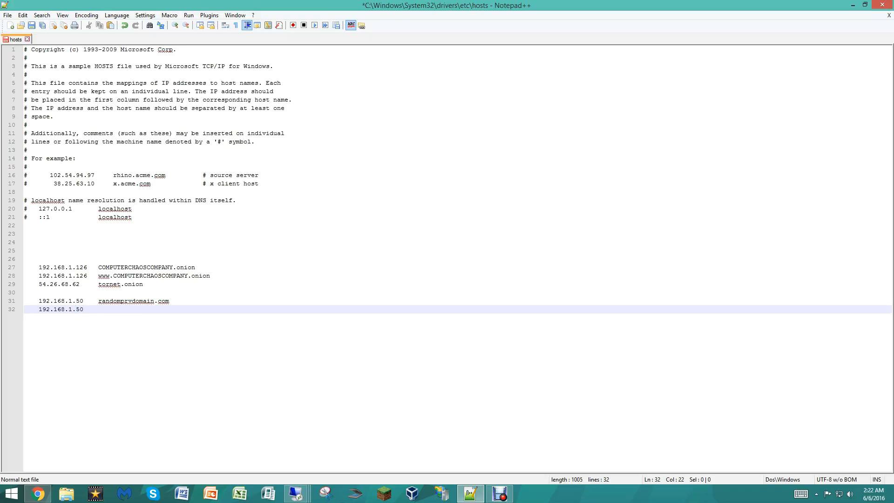
{"action": "type", "text": "www.rand"}
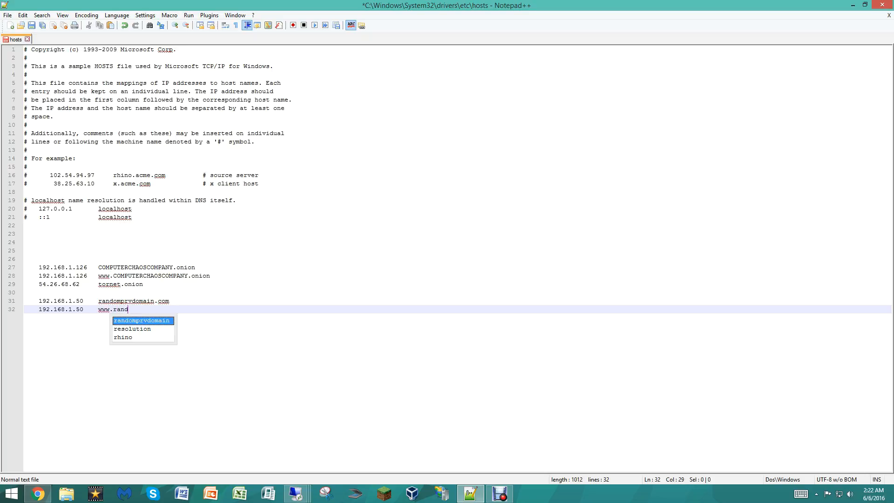
{"action": "type", "text": "omprv"}
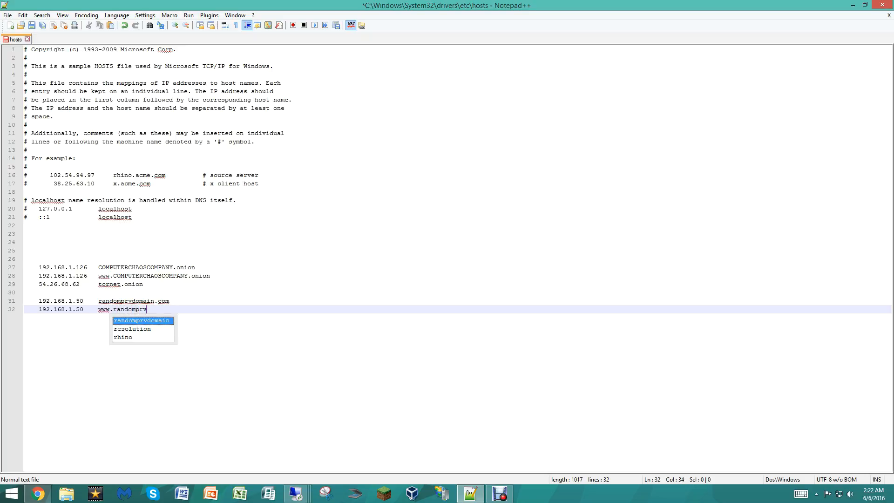
{"action": "type", "text": "domain.com"}
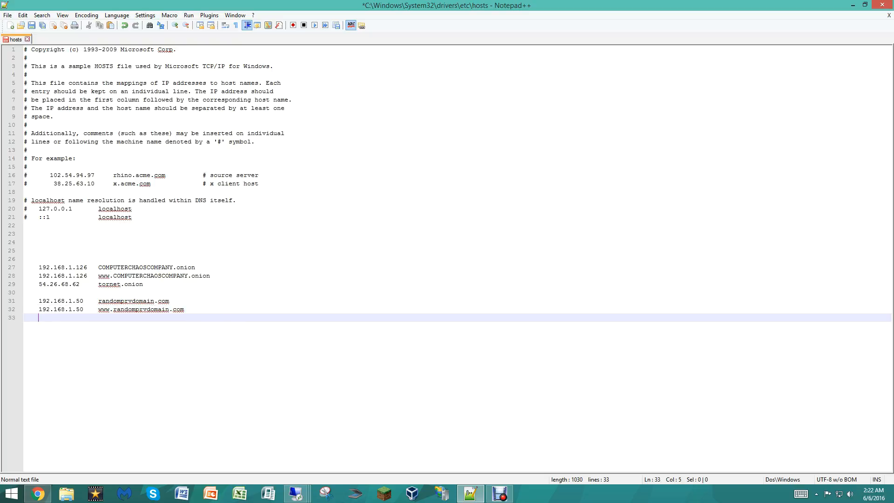
{"action": "type", "text": "192.168.1.50"}
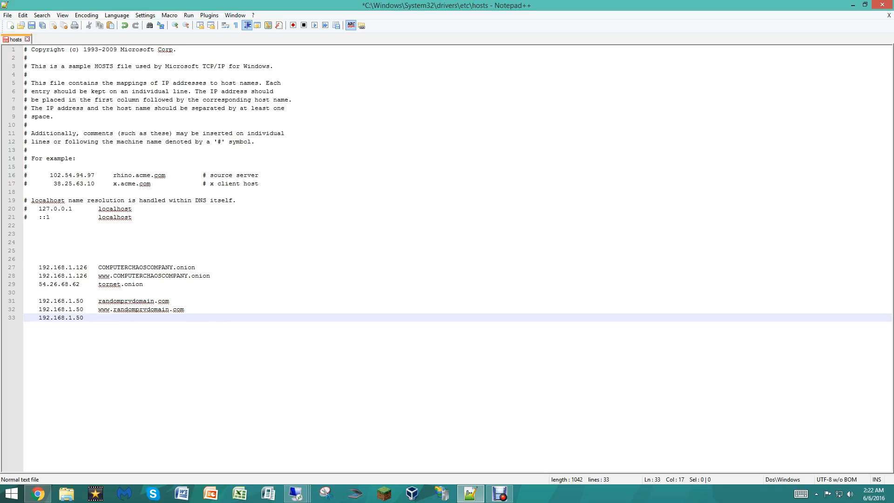
{"action": "type", "text": "srv0"}
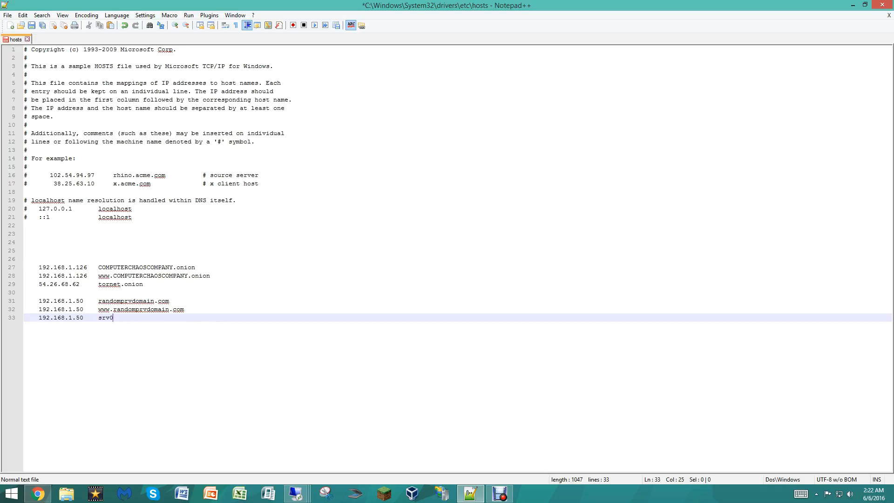
{"action": "type", "text": "1.com"}
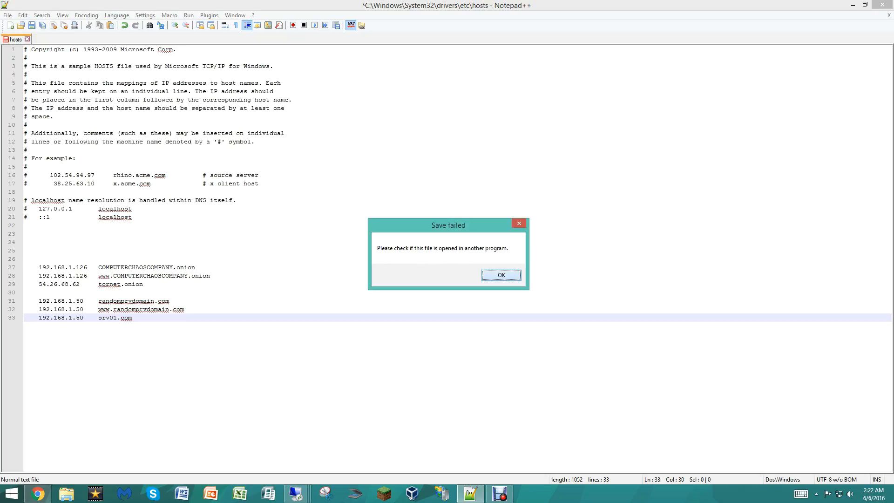
Step: Dismiss the Save failed warning and save the hosts file with administrator rights
{"action": "left_click", "coordinate": [501, 274]}
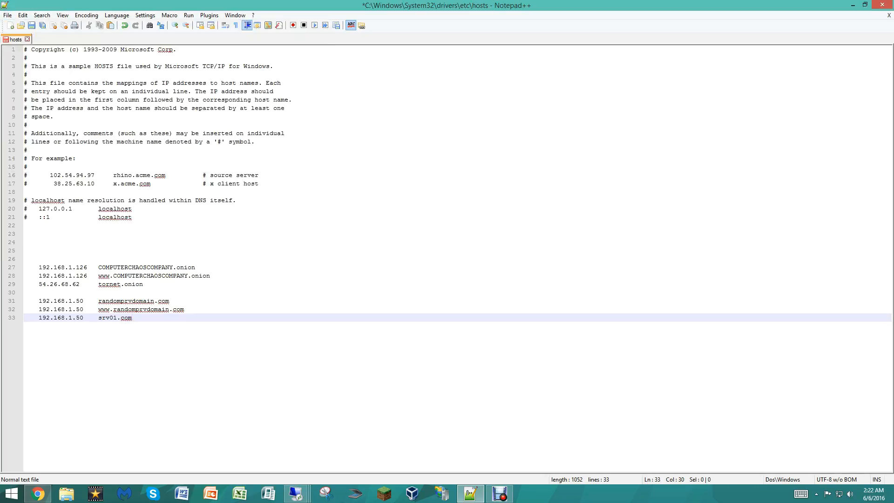
{"action": "key", "text": "ctrl+a"}
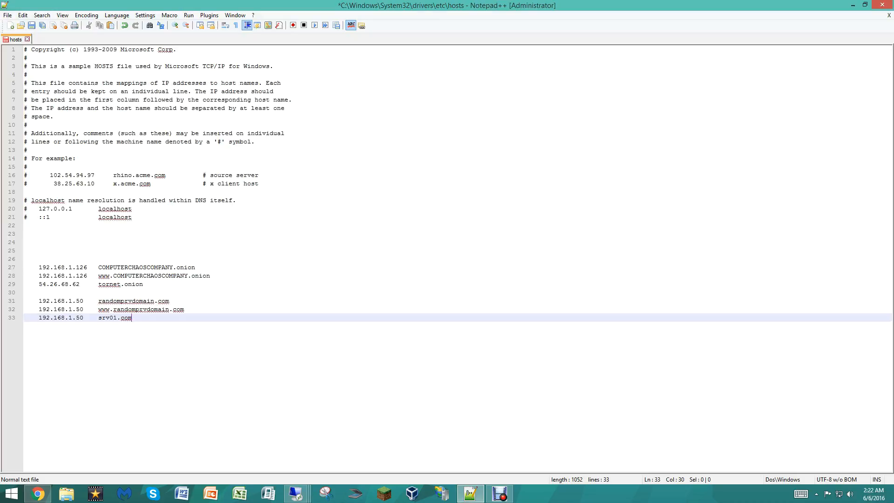
{"action": "key", "text": "ctrl+s"}
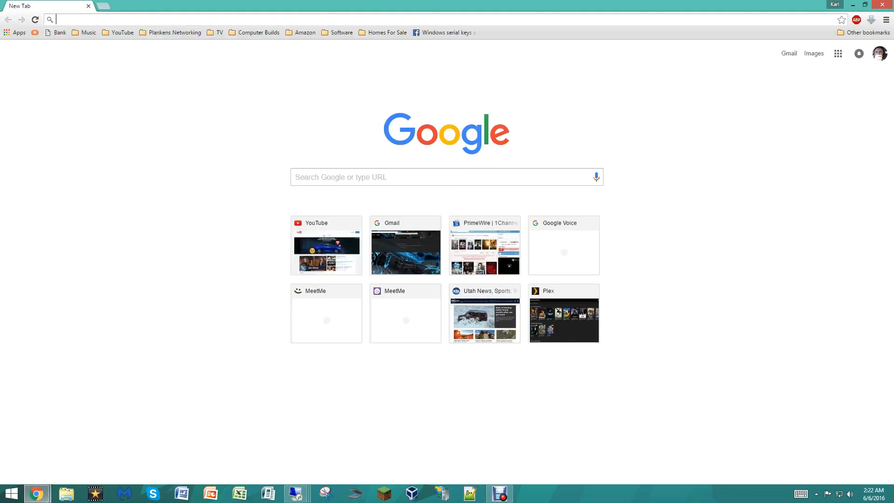
{"action": "type", "text": "srv01.com"}
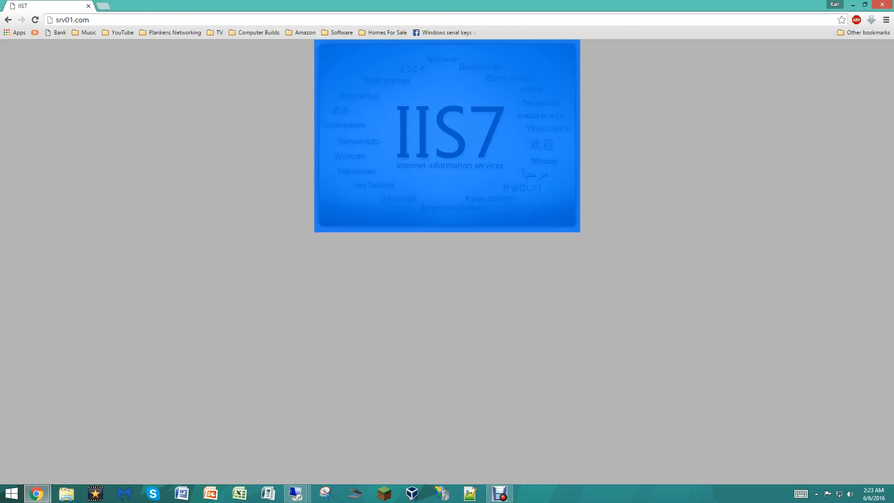
{"action": "type", "text": "randomprvdomain"}
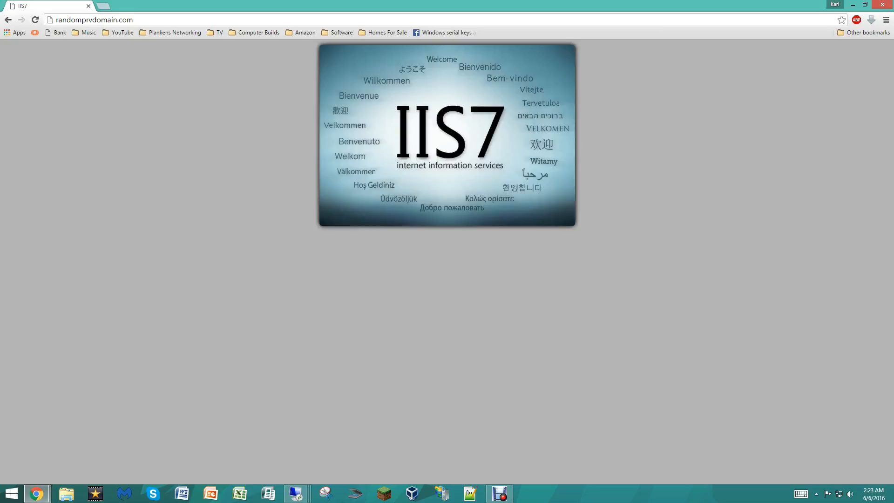
{"action": "left_click", "coordinate": [97, 20]}
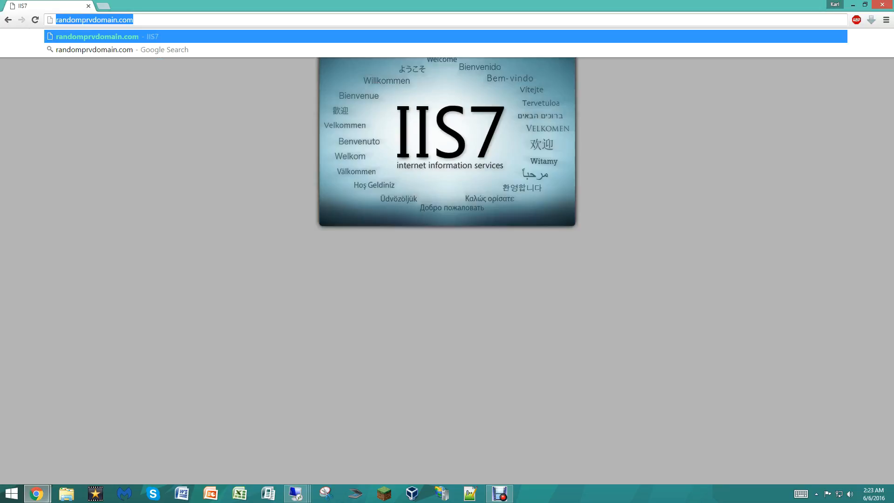
{"action": "type", "text": "www.random"}
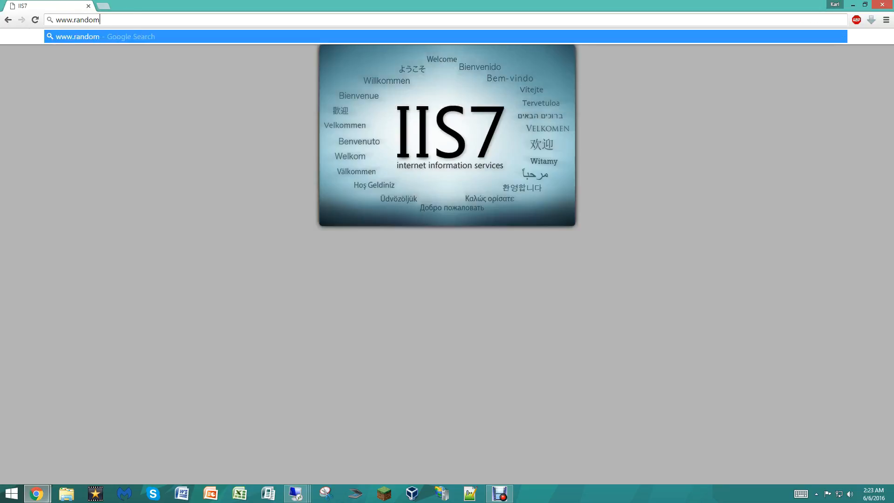
{"action": "type", "text": "prv"}
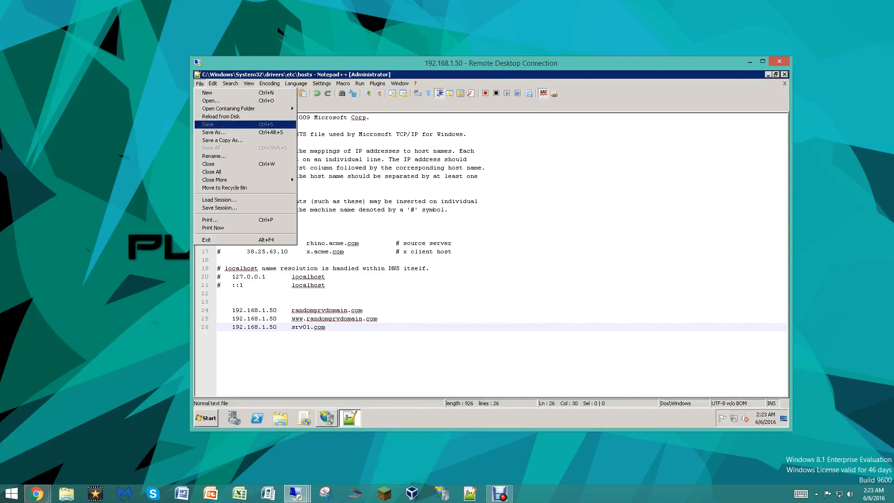
Step: Save the server's hosts file from Notepad++'s File menu
{"action": "left_click", "coordinate": [213, 83]}
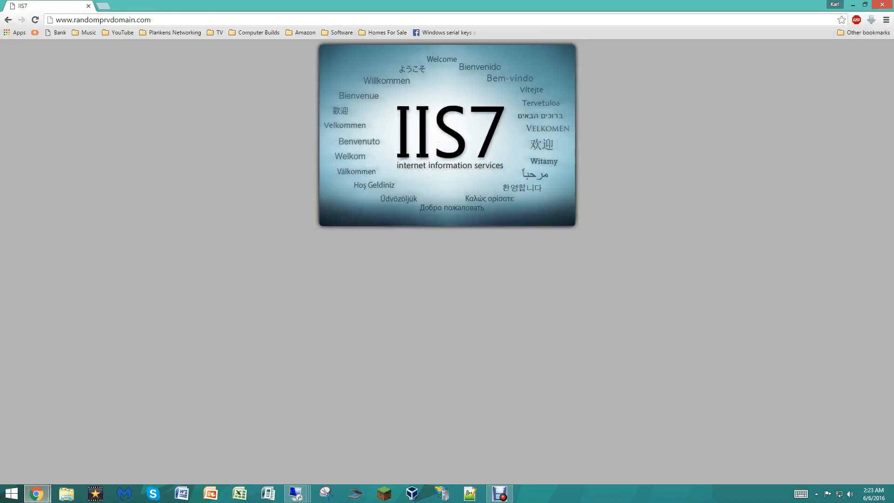
Step: Go to weebly.com from the Chrome address bar
{"action": "left_click", "coordinate": [103, 20]}
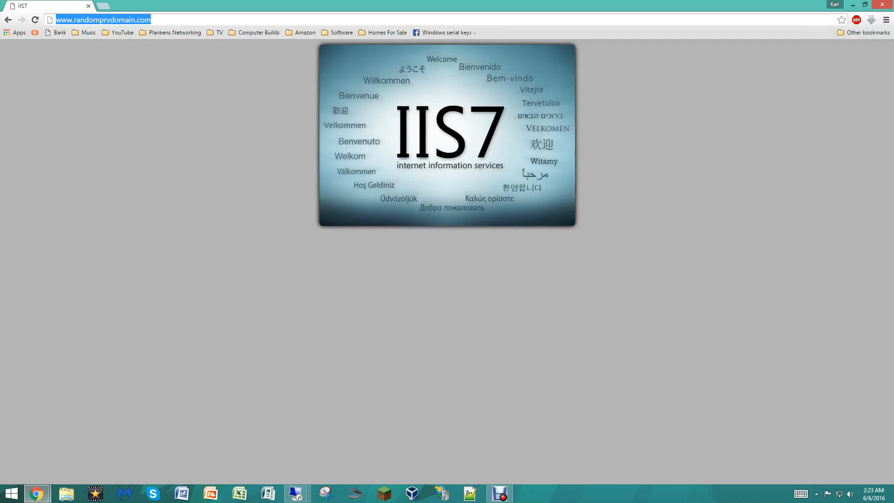
{"action": "type", "text": "weebly.com/weebly/userHome.php"}
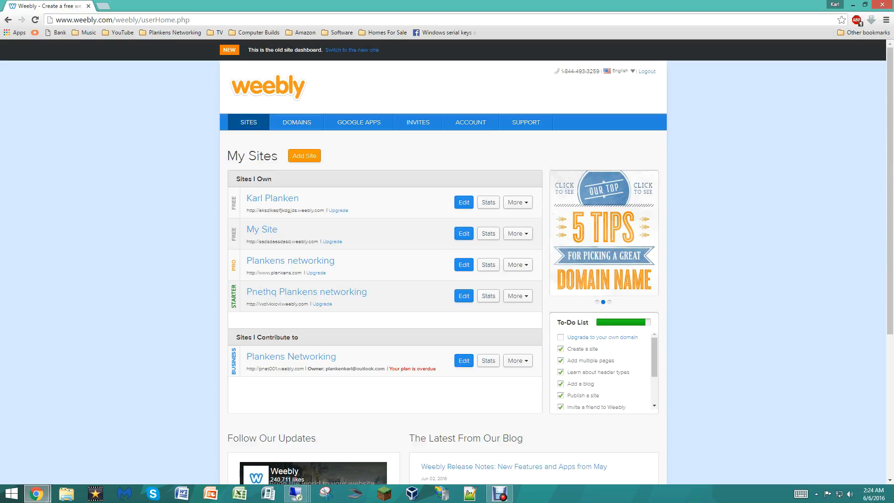
Step: Open Weebly's Invites page and bring up copy options for the referral share link
{"action": "scroll", "scroll_direction": "down", "scroll_amount": 3}
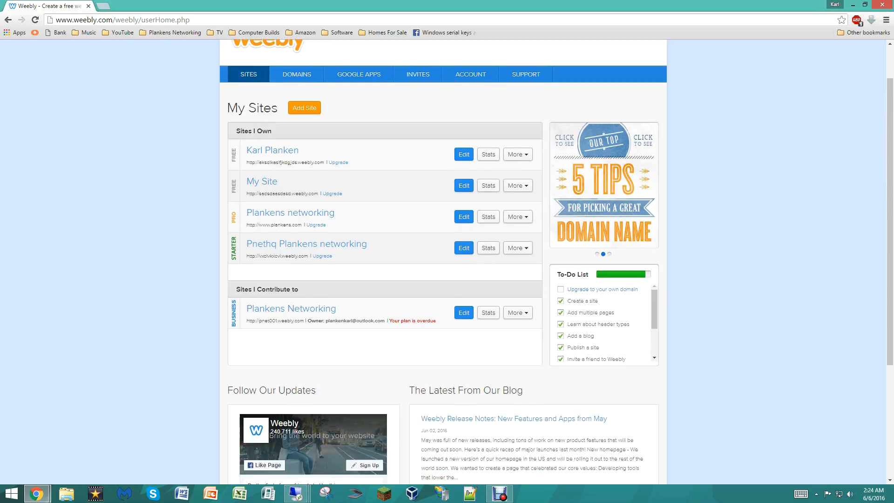
{"action": "scroll", "scroll_direction": "down", "scroll_amount": 3}
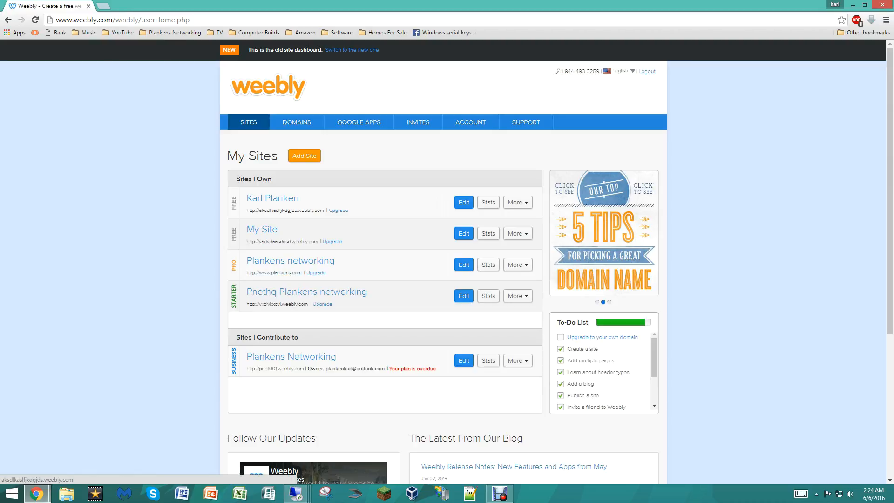
{"action": "left_click", "coordinate": [418, 122]}
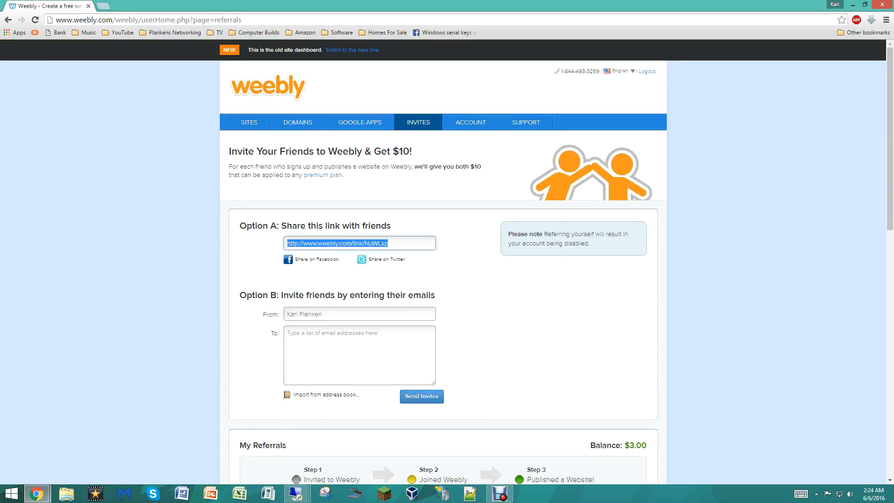
{"action": "right_click", "coordinate": [358, 242]}
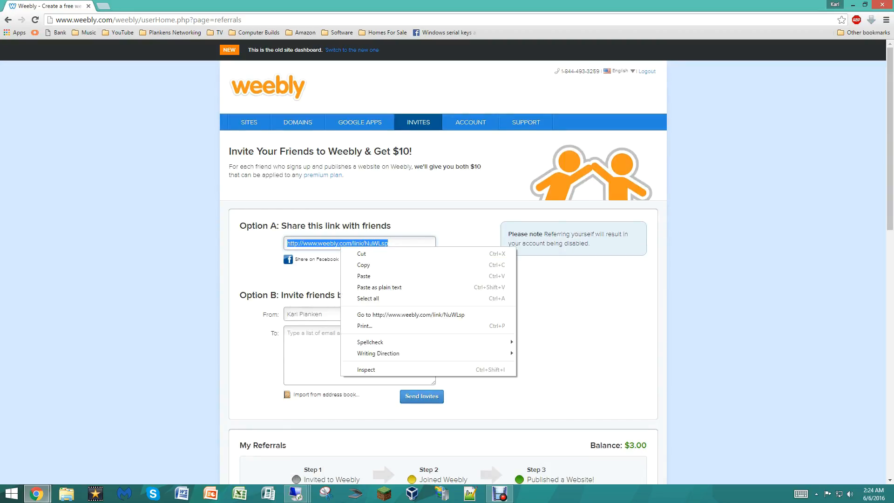
{"action": "scroll", "scroll_direction": "down", "scroll_amount": 3}
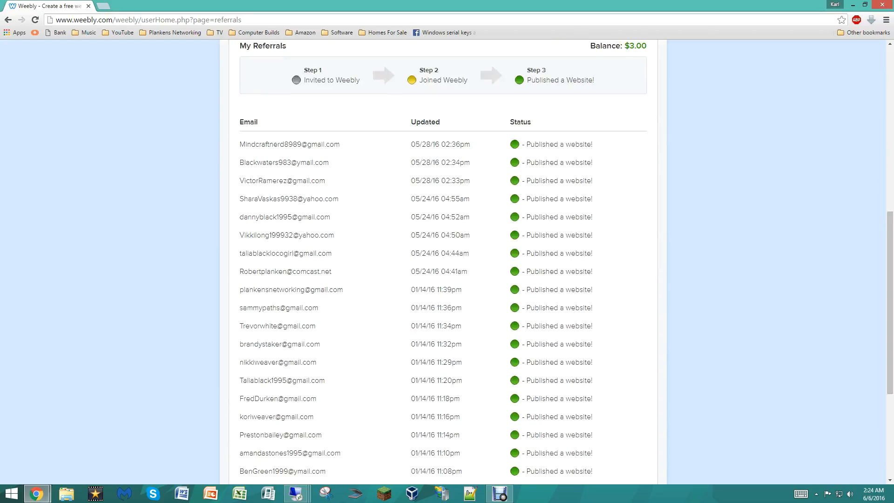
{"action": "scroll", "scroll_direction": "up", "scroll_amount": 3}
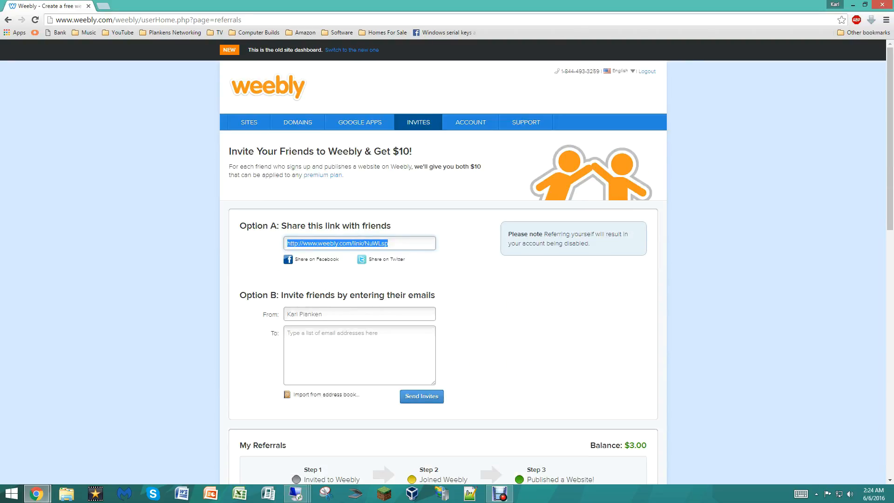